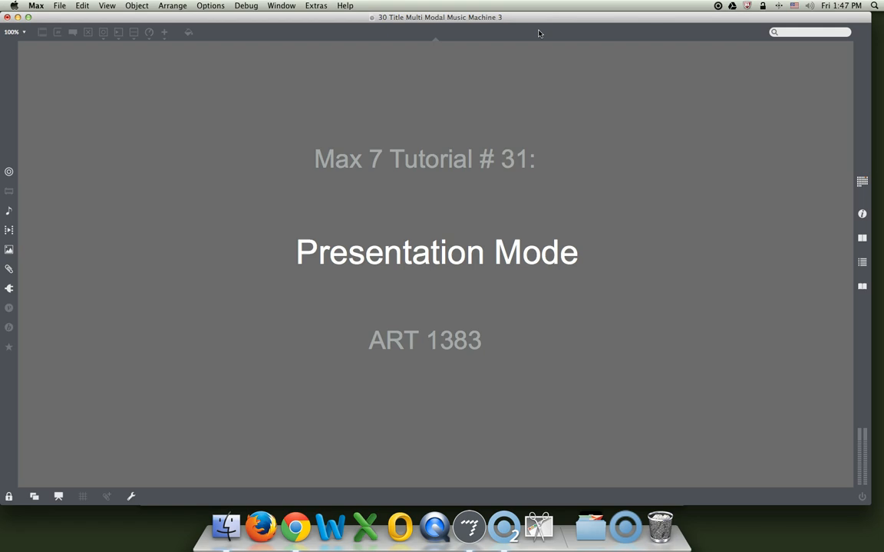
pyautogui.moveTo(537, 32)
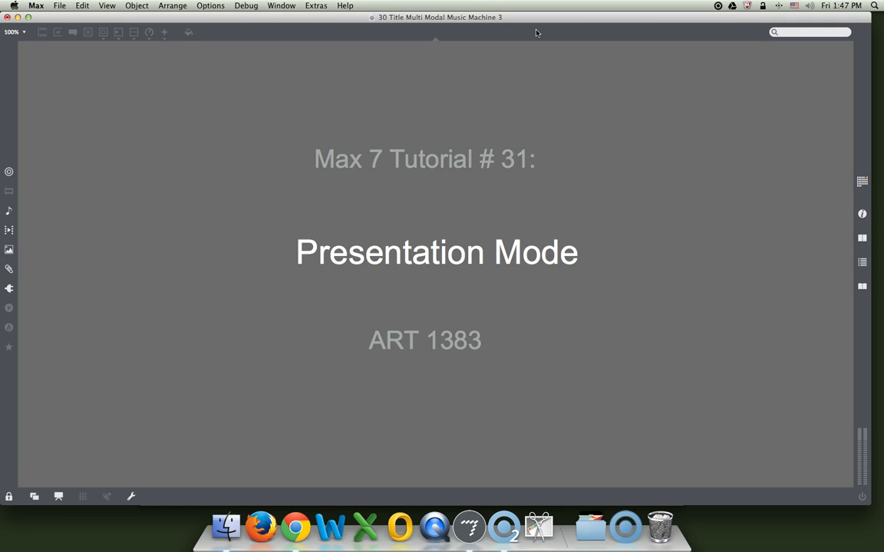
# Step: Reopen the Multi Modal Music Machine 3 tutorial patcher from File > Open Recent Patcher
pyautogui.click(282, 6)
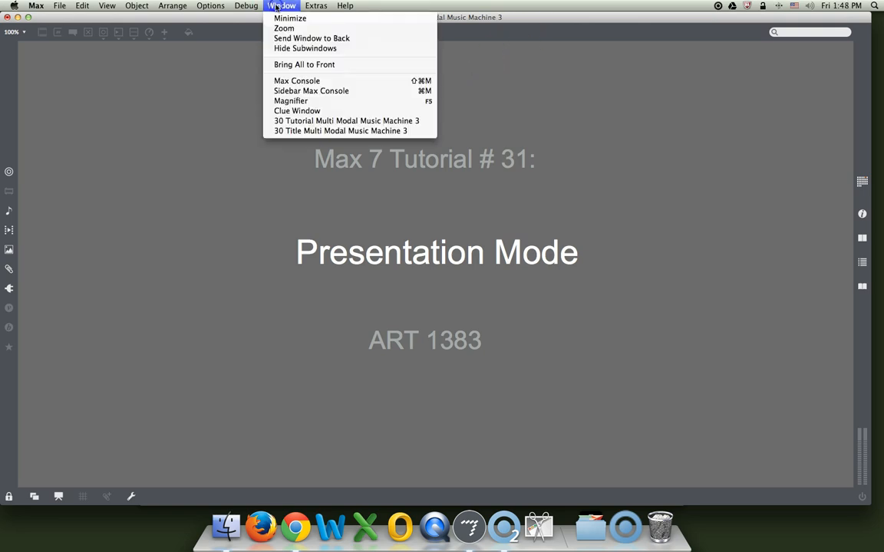
pyautogui.moveTo(297, 80)
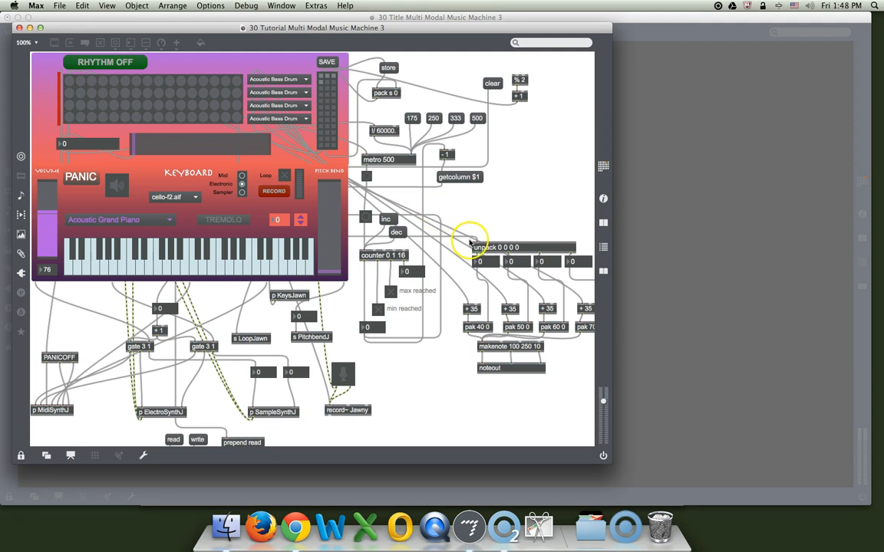
pyautogui.moveTo(568, 310)
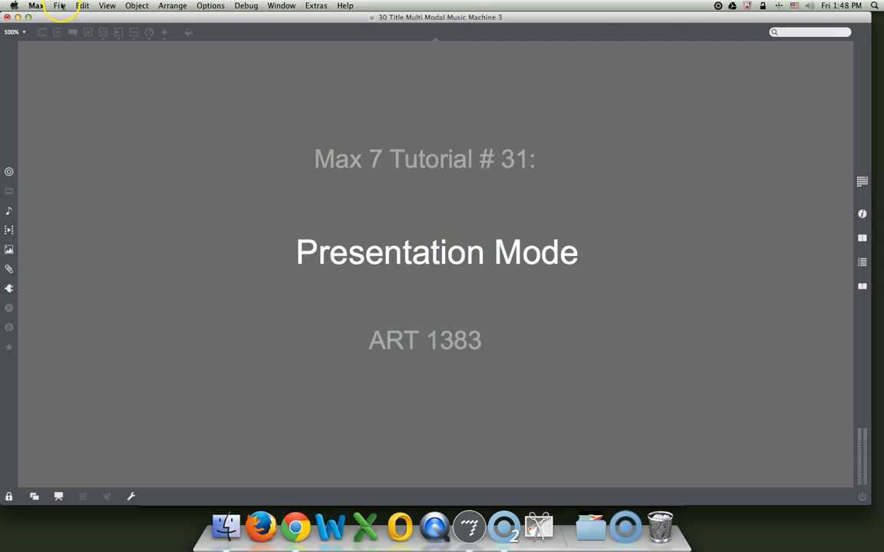
pyautogui.click(58, 6)
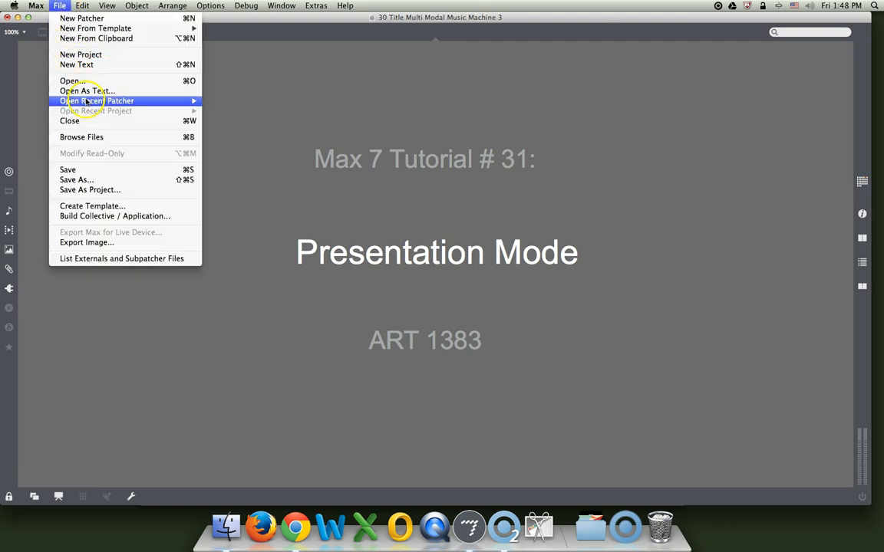
pyautogui.click(307, 110)
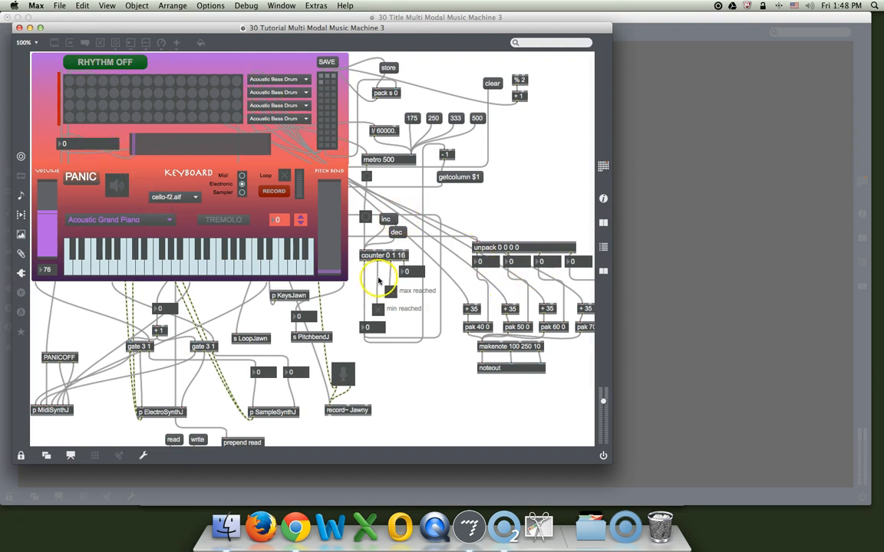
pyautogui.moveTo(245, 360)
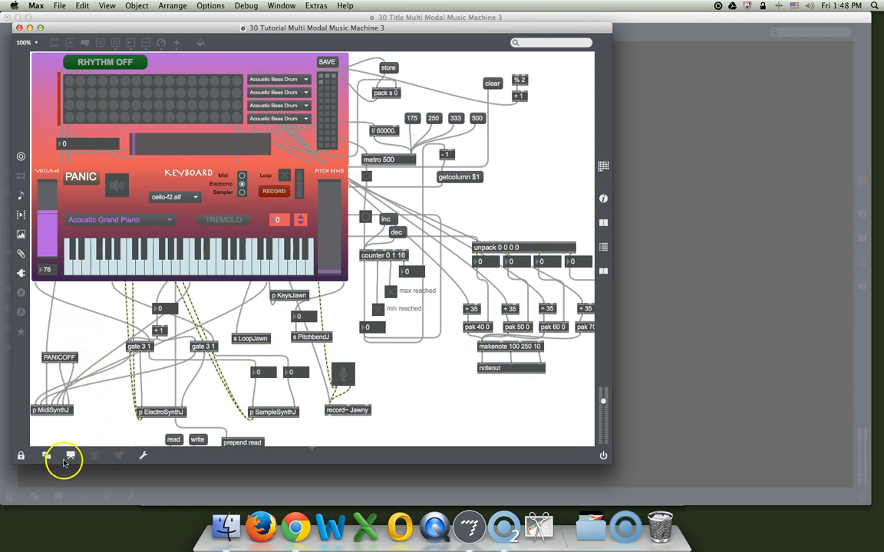
# Step: Preview presentation mode, review the View menu's initial window location options, and return to patching mode
pyautogui.click(70, 456)
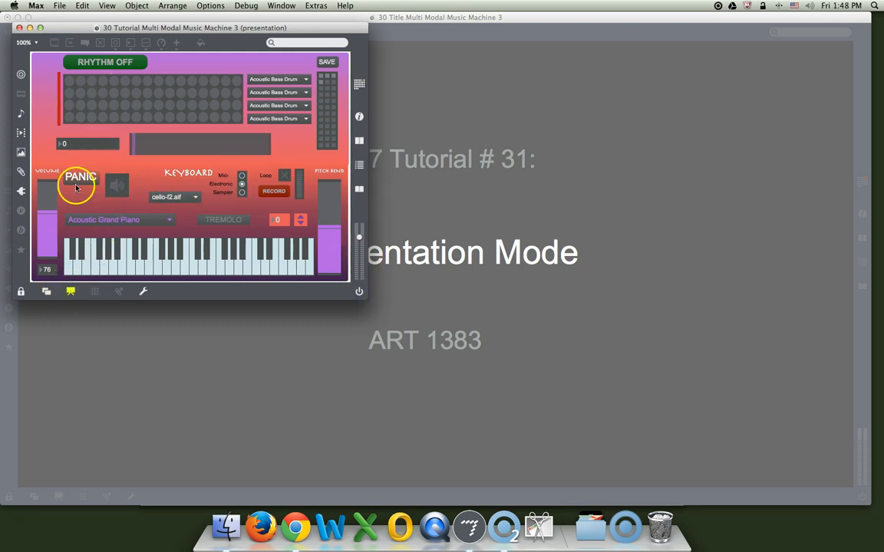
pyautogui.click(107, 6)
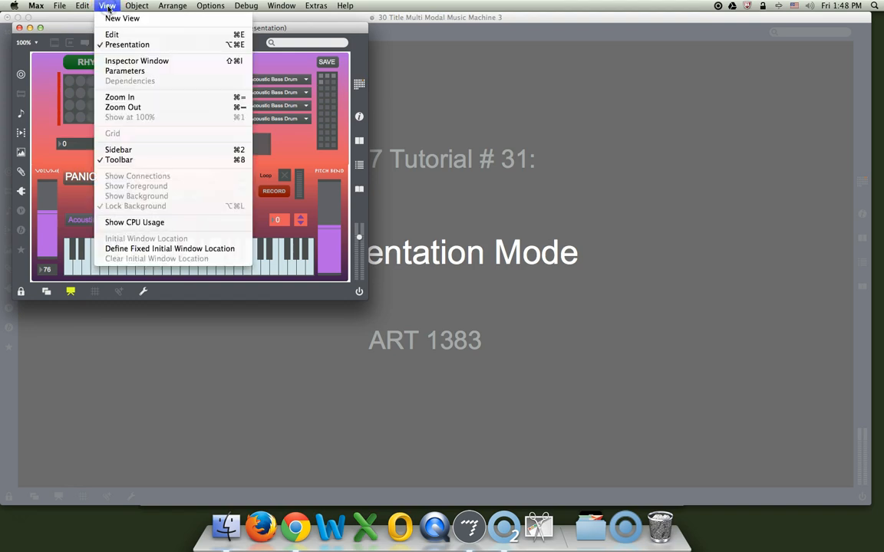
pyautogui.click(126, 42)
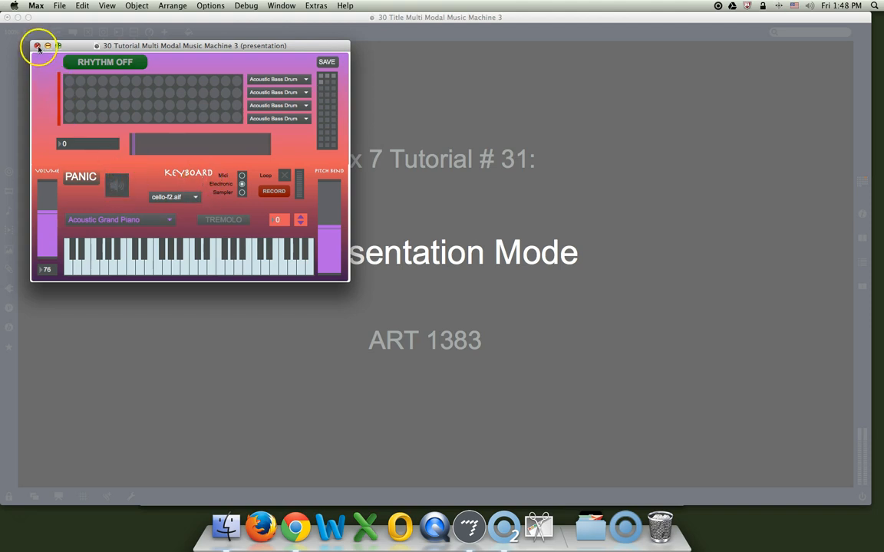
pyautogui.click(58, 6)
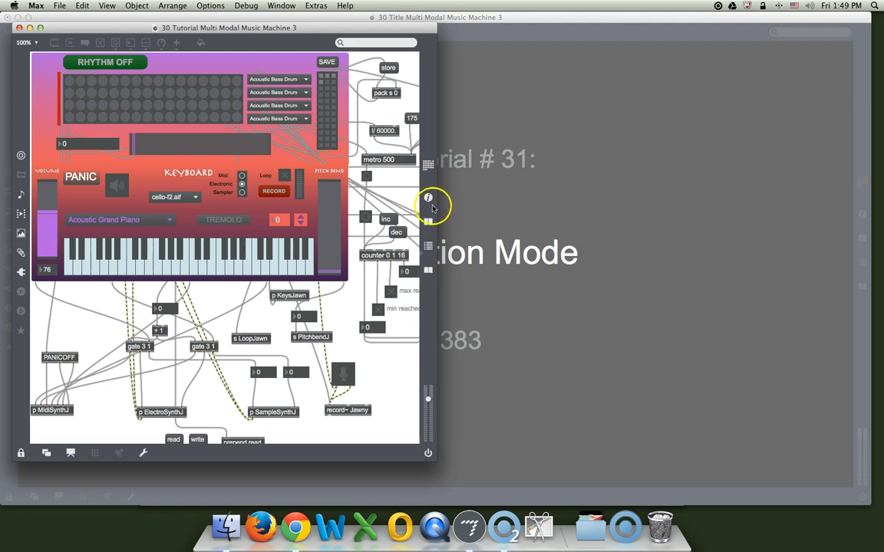
# Step: Show an empty Inspector panel beside the patcher from the right sidebar
pyautogui.click(427, 196)
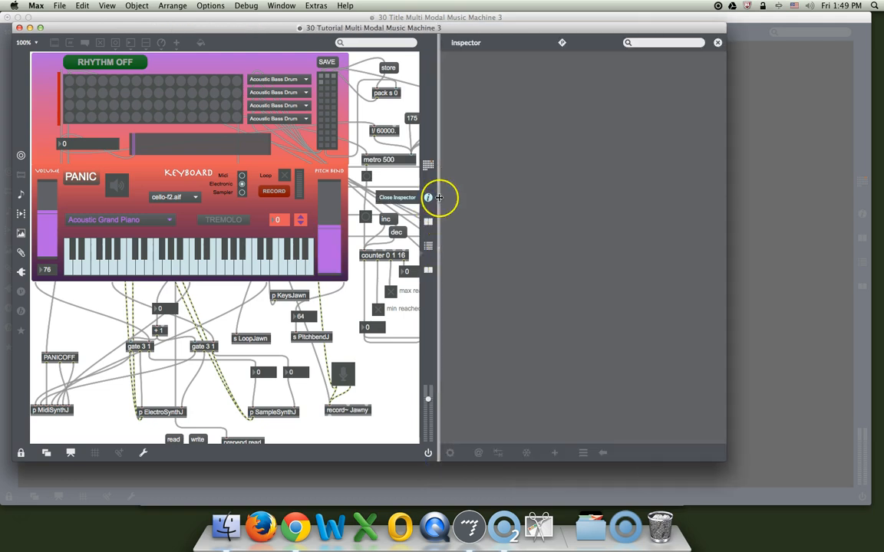
pyautogui.moveTo(620, 295)
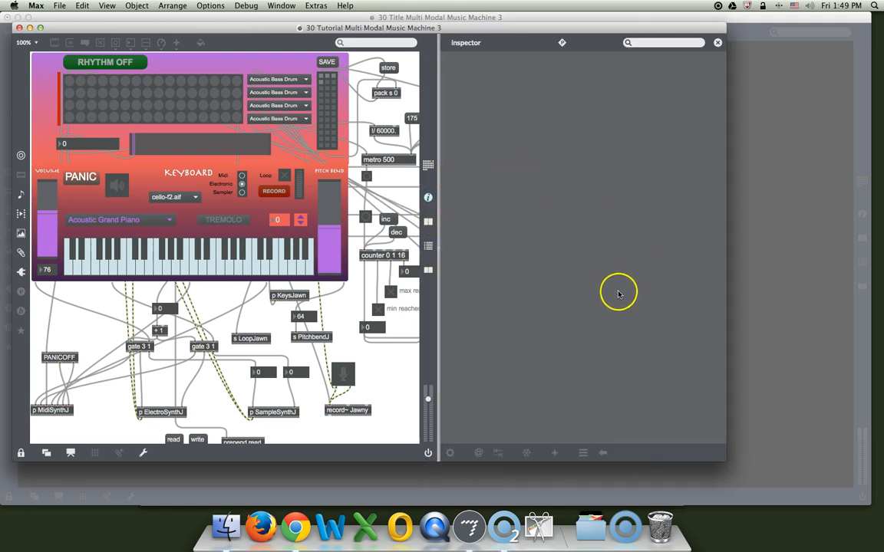
pyautogui.moveTo(521, 92)
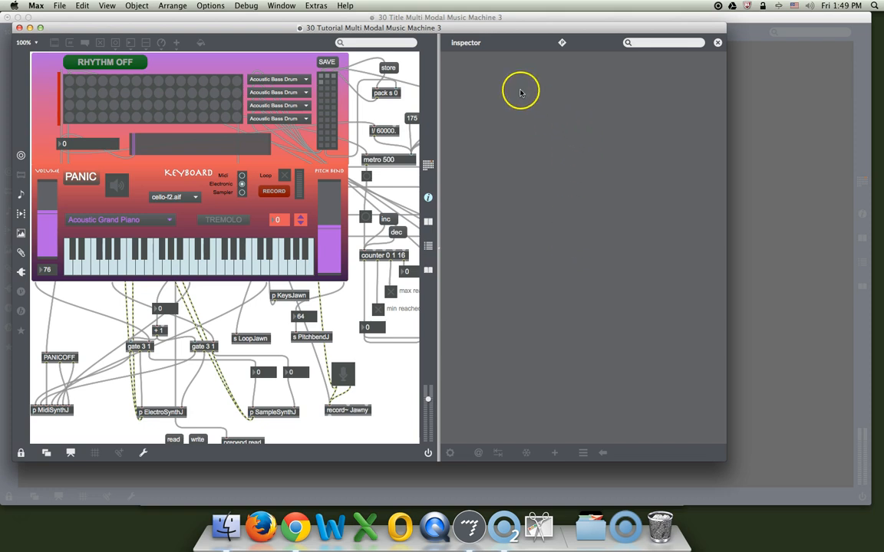
pyautogui.moveTo(562, 43)
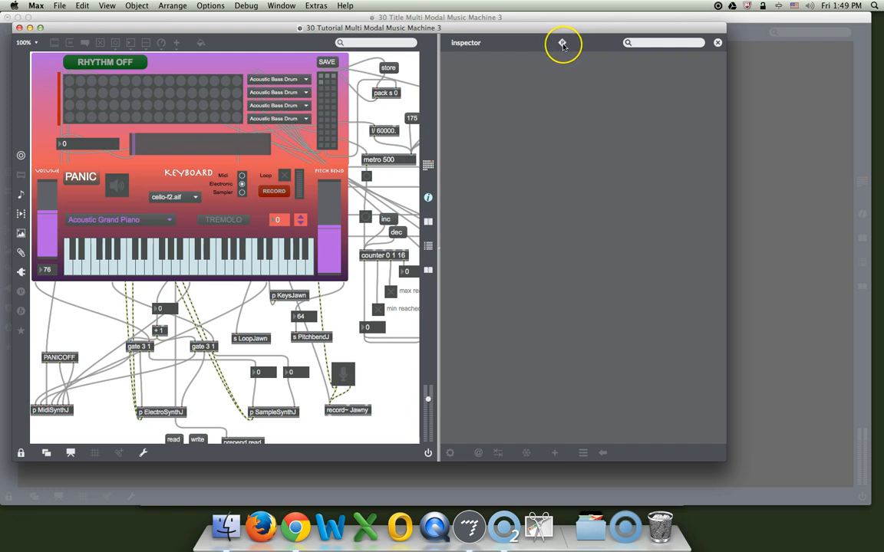
pyautogui.moveTo(562, 43)
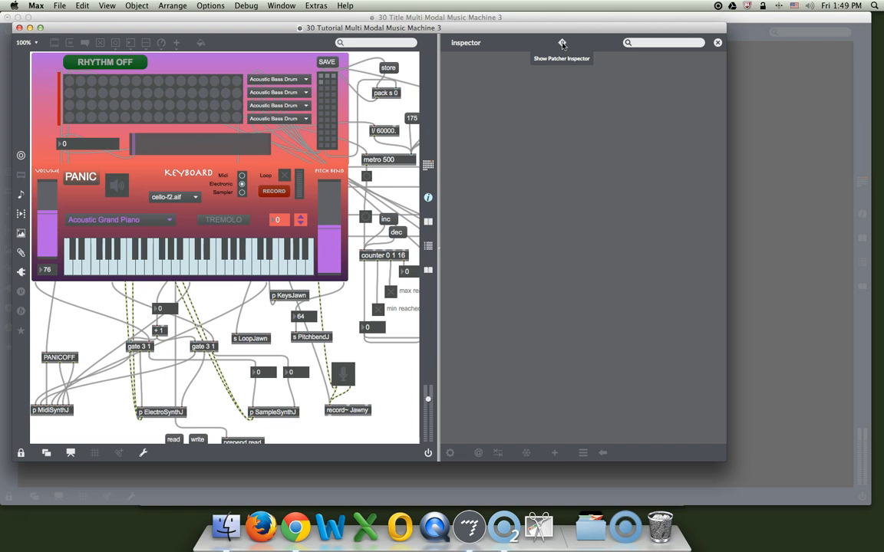
pyautogui.moveTo(463, 192)
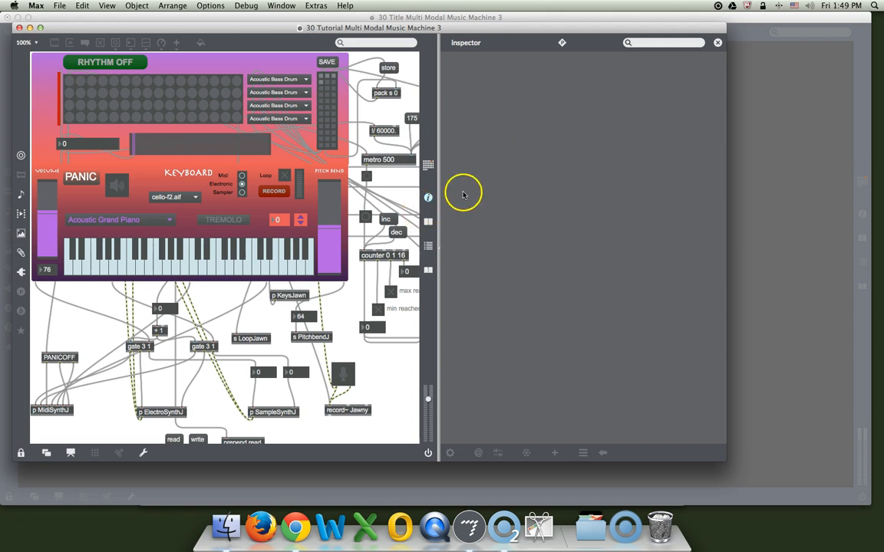
pyautogui.moveTo(428, 197)
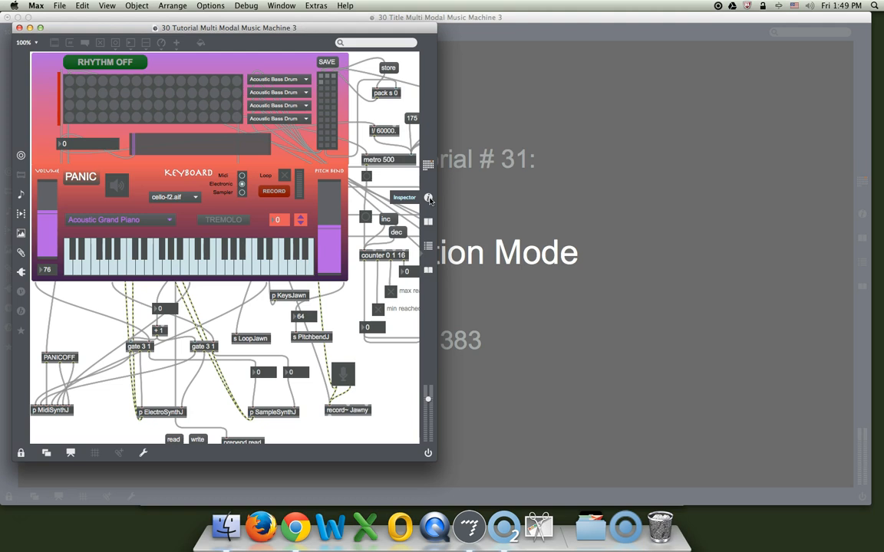
pyautogui.click(429, 196)
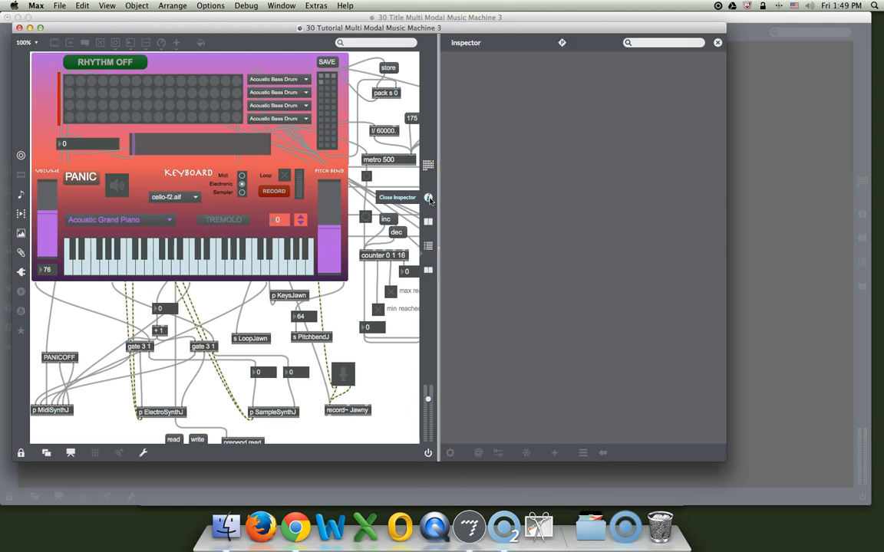
pyautogui.moveTo(533, 161)
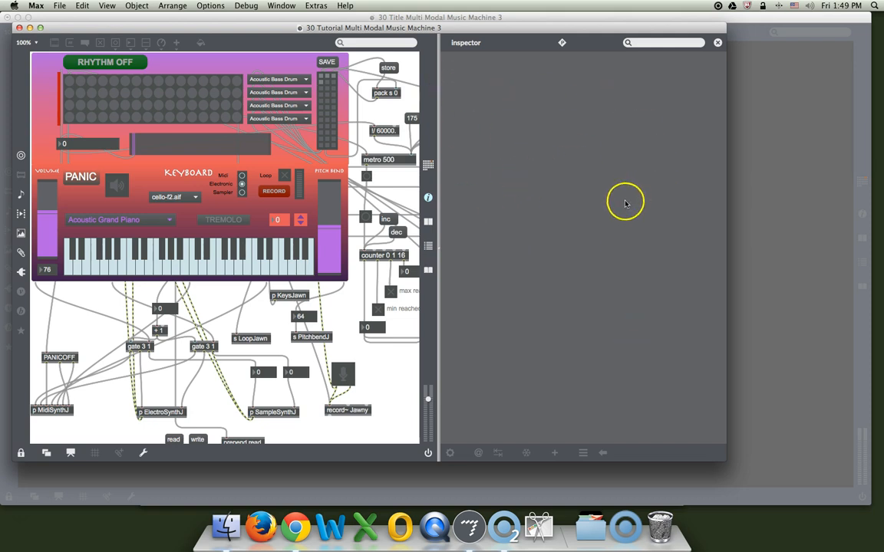
pyautogui.moveTo(441, 223)
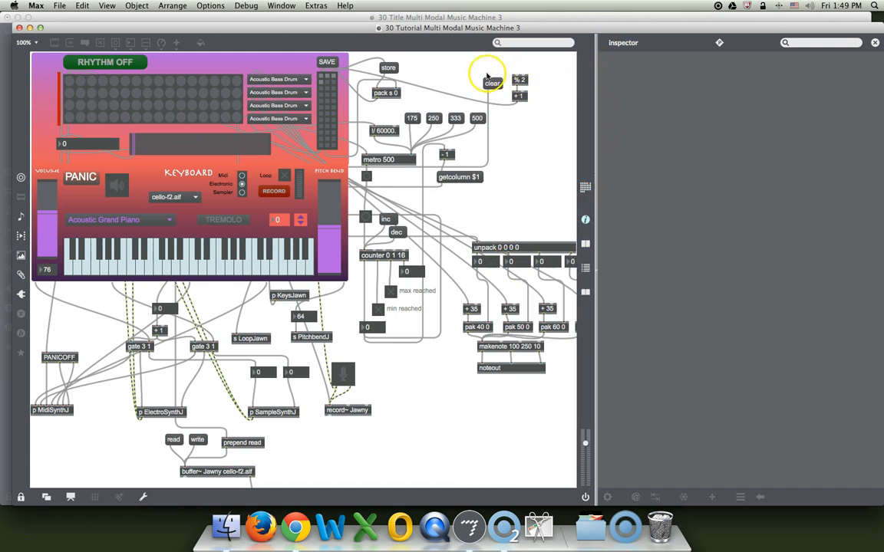
# Step: Arrange the Inspector in its own window to the right of the patcher via the Window menu
pyautogui.click(281, 6)
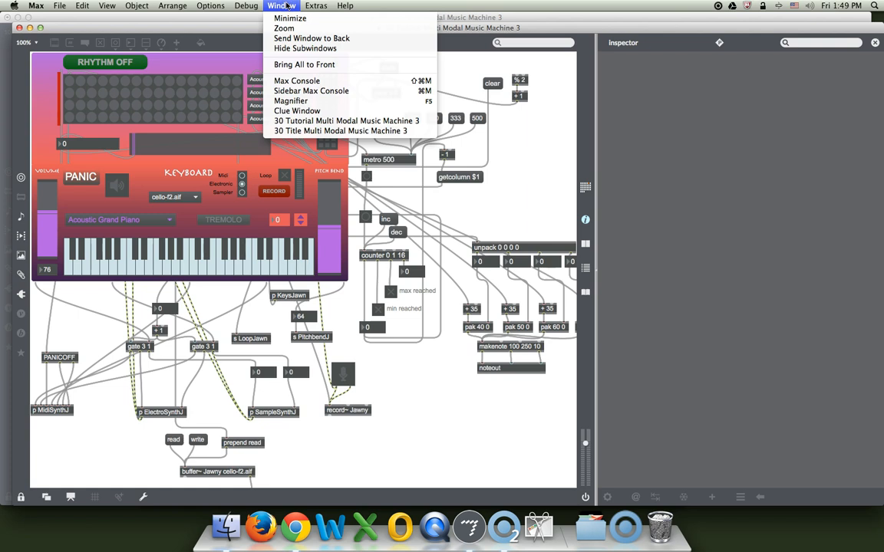
pyautogui.click(304, 65)
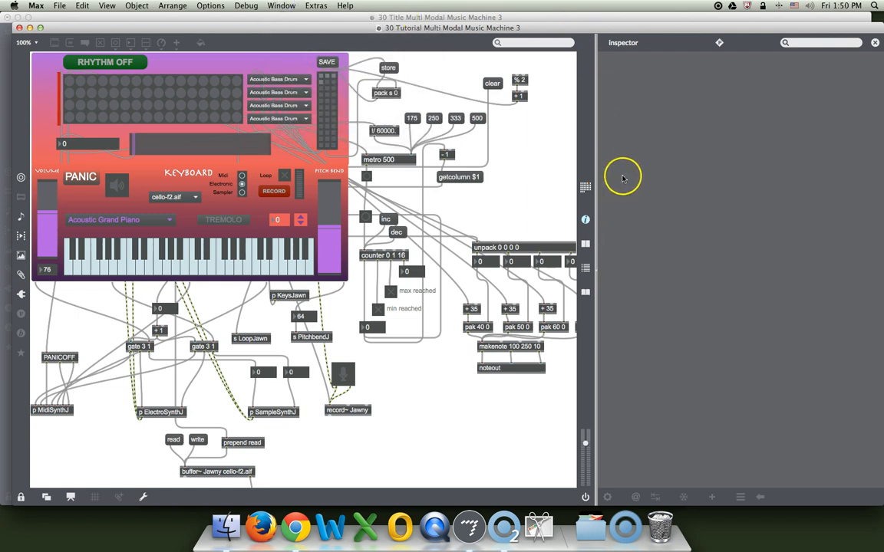
pyautogui.moveTo(605, 290)
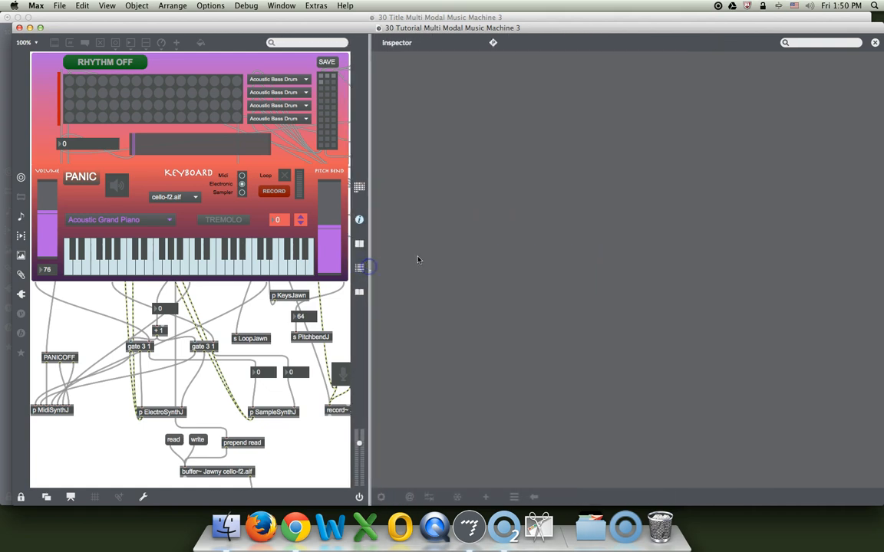
pyautogui.moveTo(493, 43)
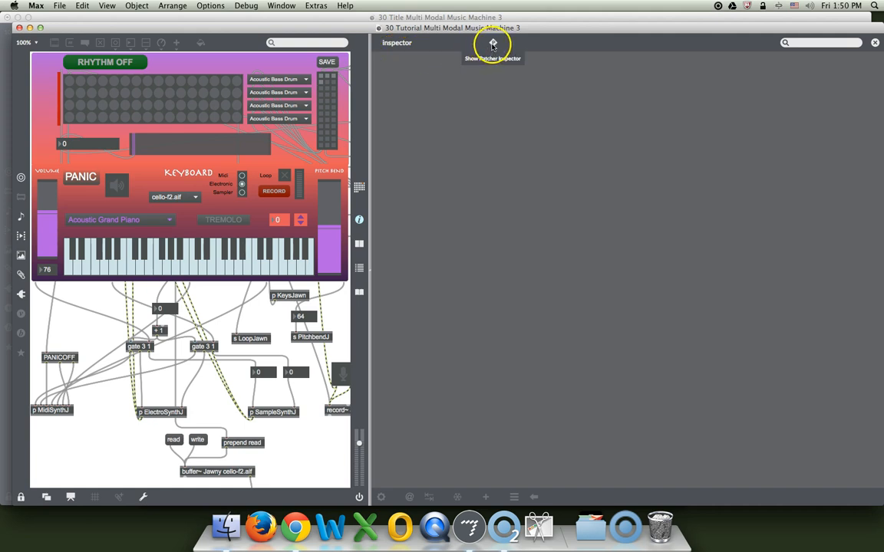
# Step: Show the patcher's own attributes in the Patcher Inspector and browse down the list
pyautogui.click(491, 43)
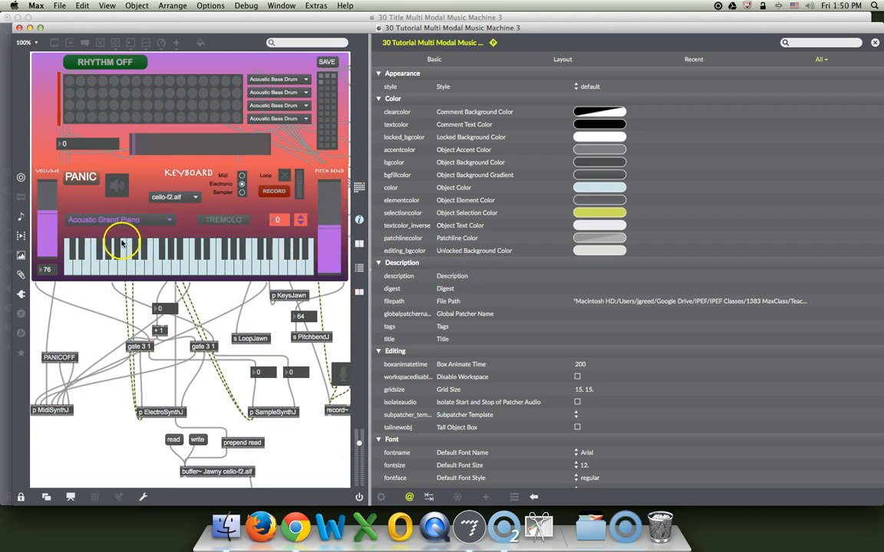
pyautogui.moveTo(521, 248)
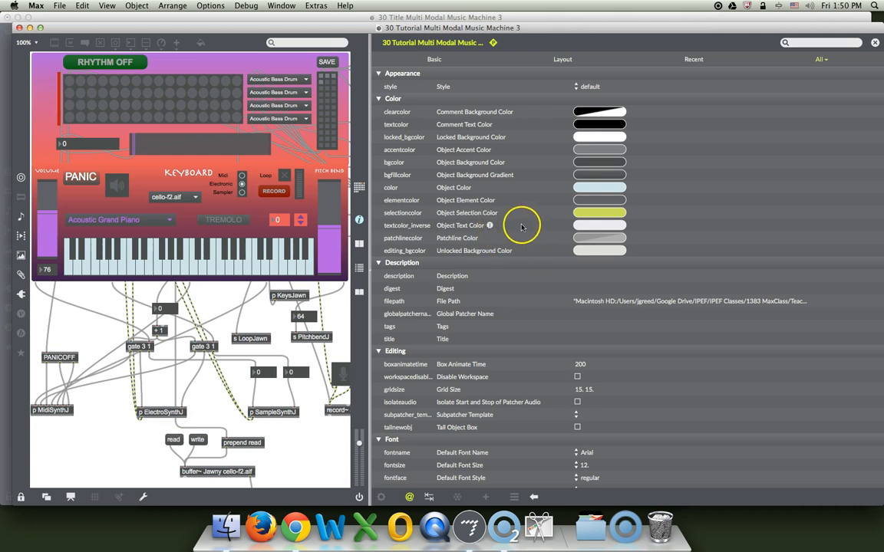
pyautogui.moveTo(431, 212)
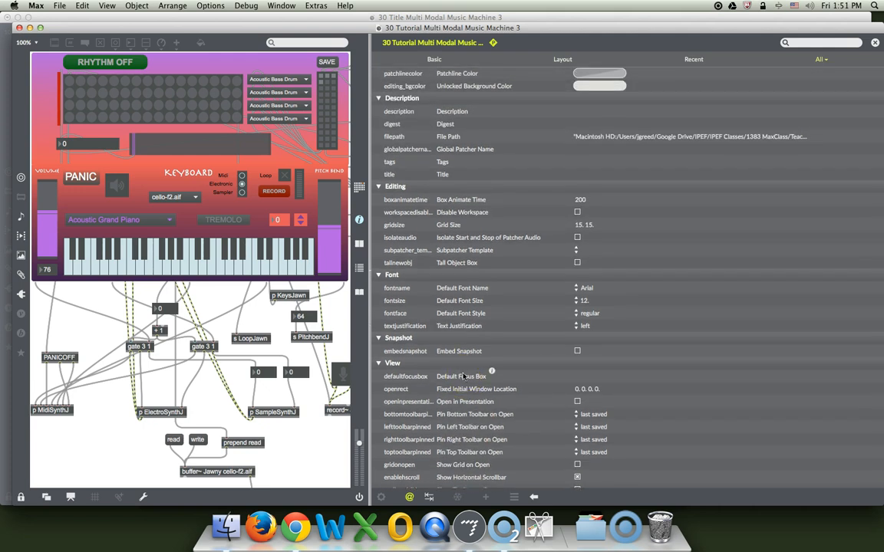
pyautogui.scroll(-3)
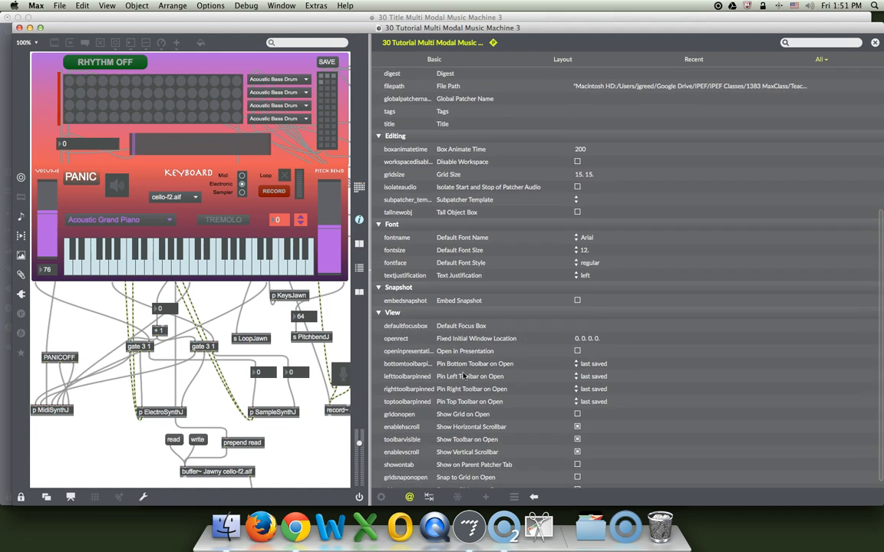
pyautogui.scroll(-3)
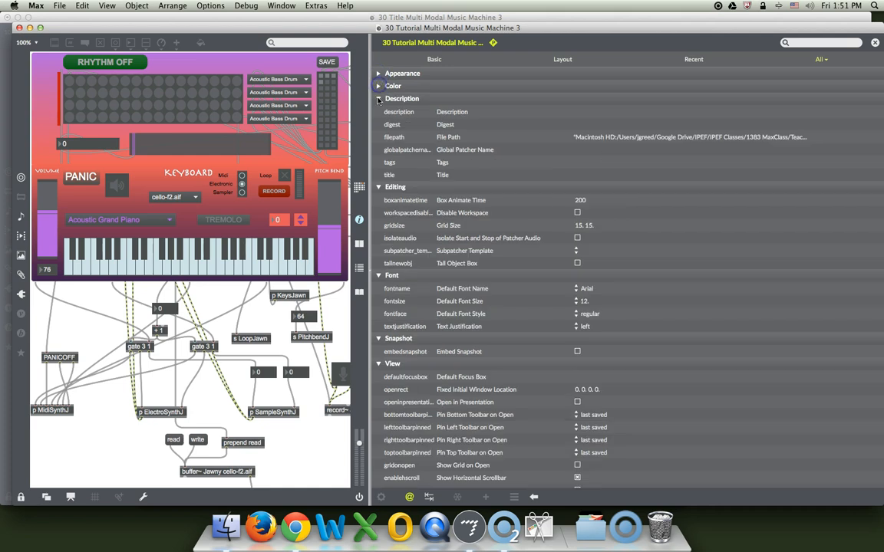
# Step: Collapse the Description, Editing and Font groups and enable Open in Presentation
pyautogui.click(377, 98)
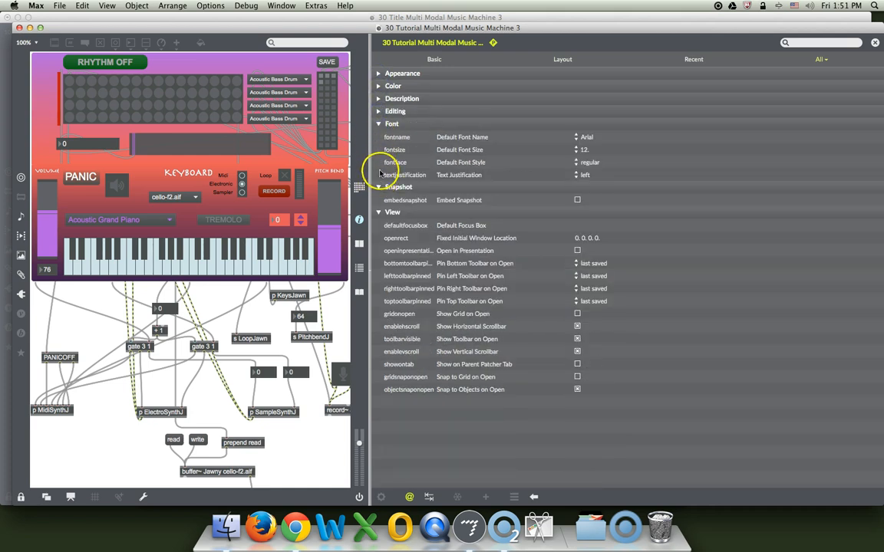
pyautogui.click(378, 123)
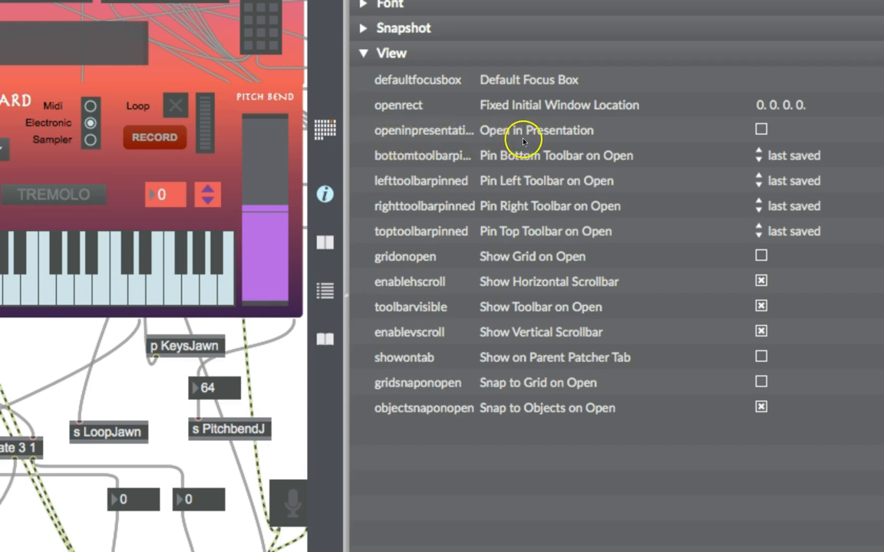
pyautogui.click(761, 128)
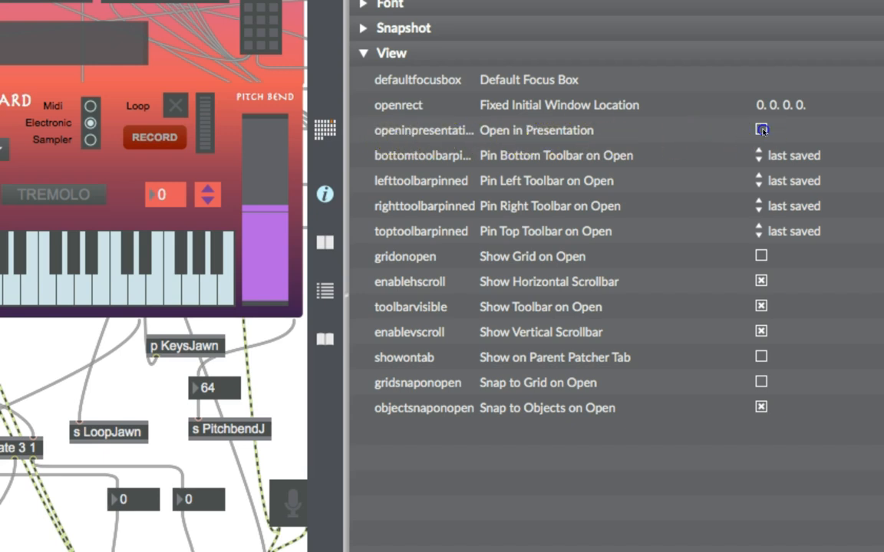
pyautogui.click(761, 129)
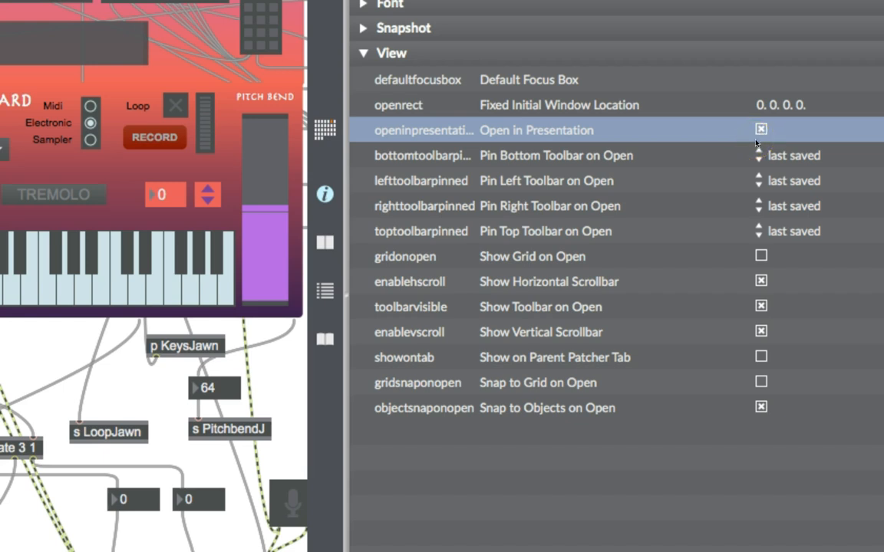
pyautogui.moveTo(752, 141)
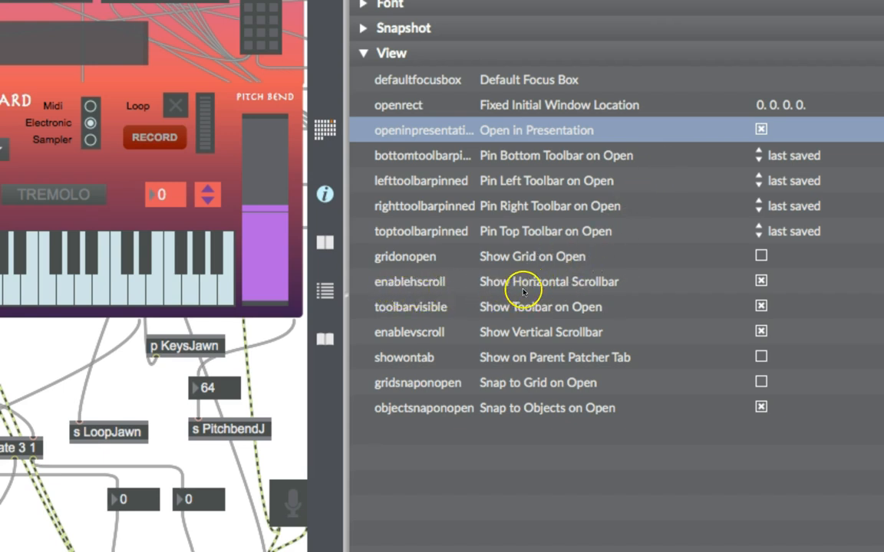
pyautogui.moveTo(560, 290)
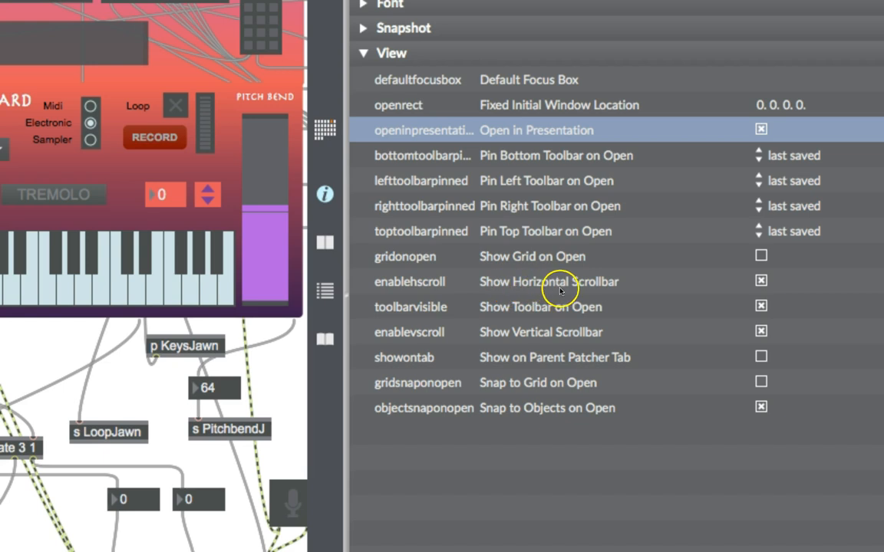
# Step: Disable Show Horizontal Scrollbar, Show Toolbar on Open and Show Vertical Scrollbar
pyautogui.click(761, 282)
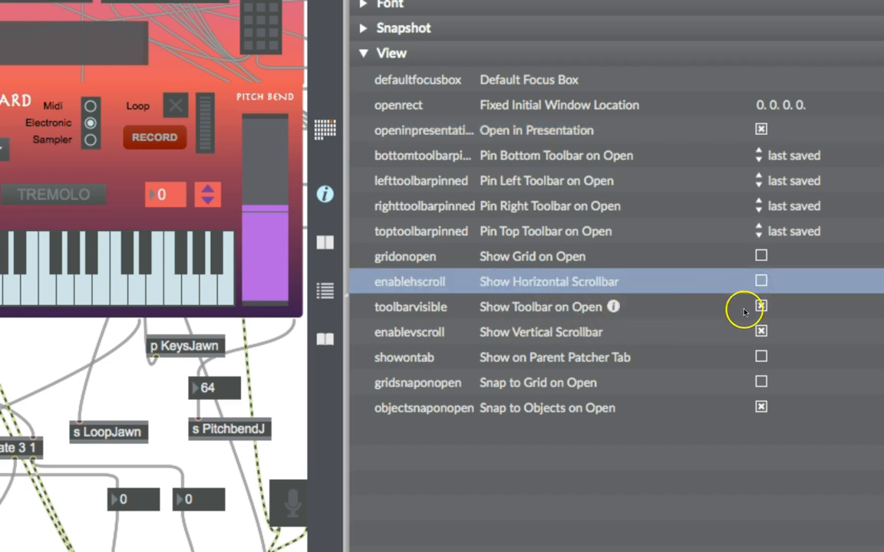
pyautogui.click(761, 307)
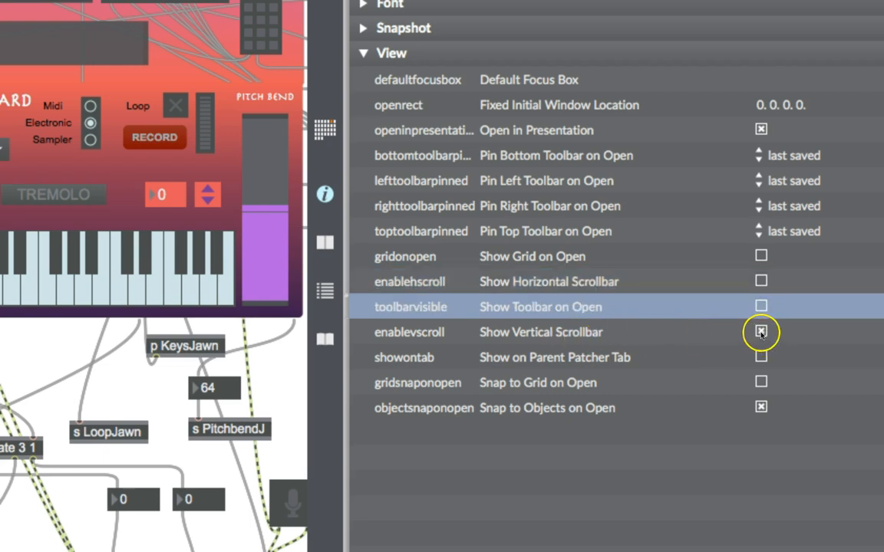
pyautogui.click(761, 331)
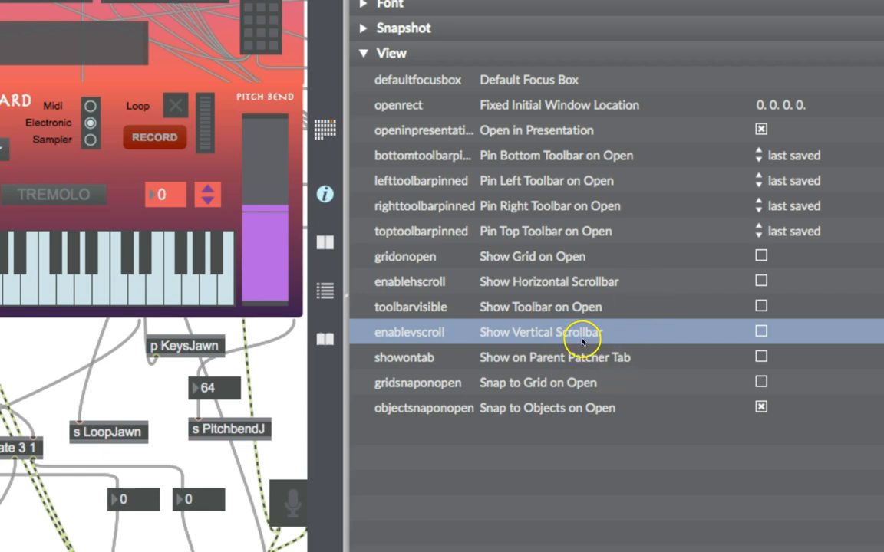
pyautogui.moveTo(540, 332)
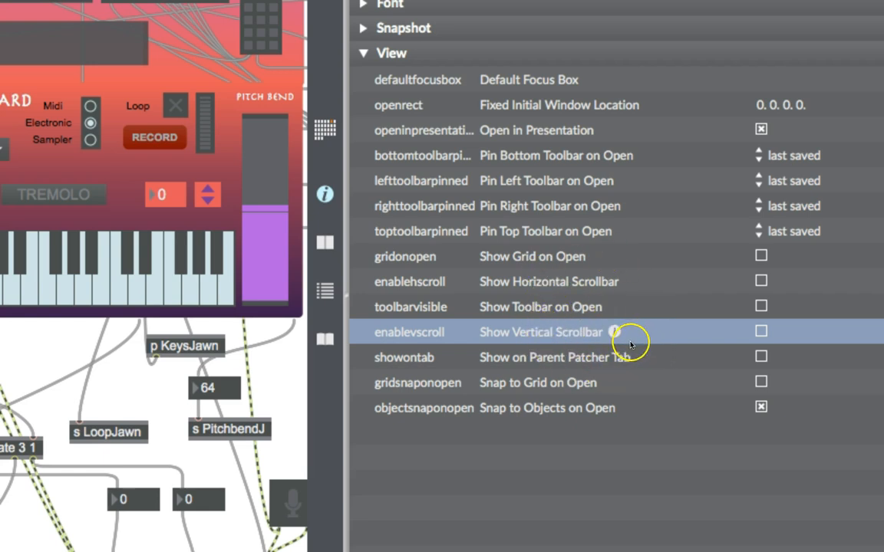
pyautogui.moveTo(461, 223)
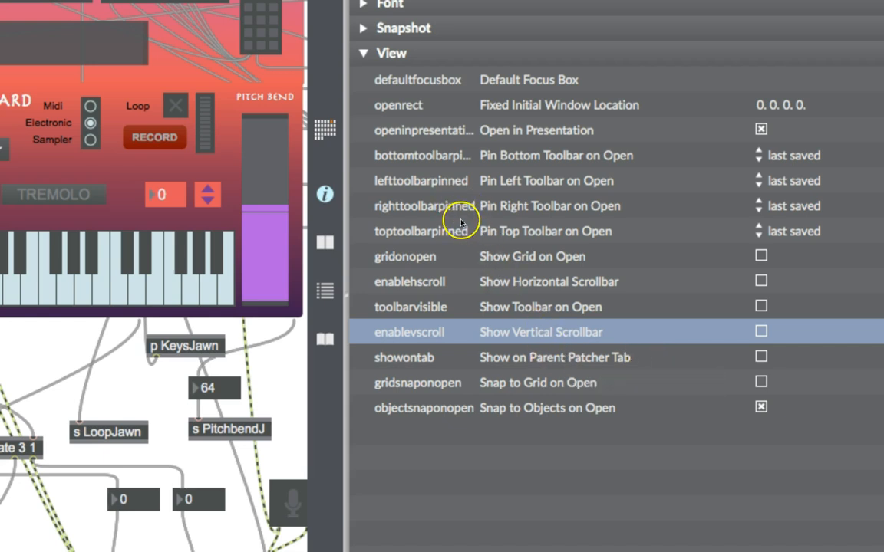
pyautogui.moveTo(457, 328)
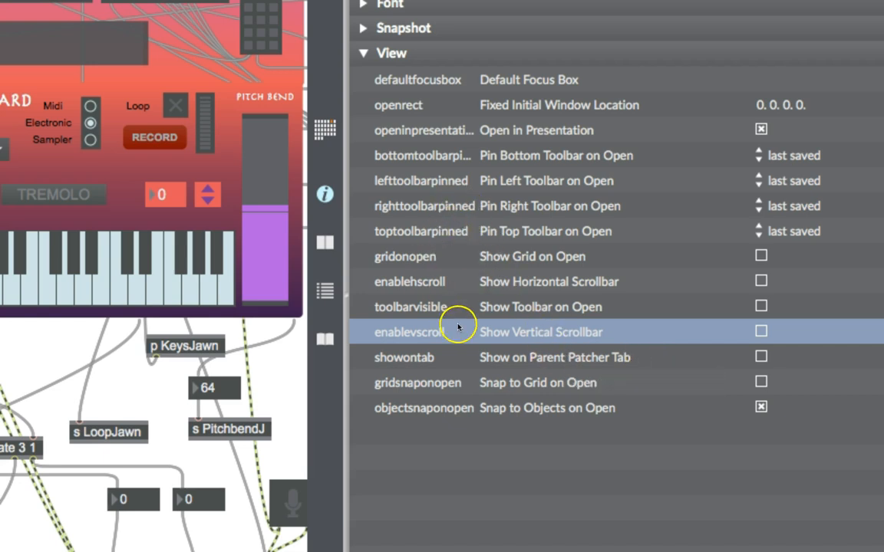
pyautogui.moveTo(579, 206)
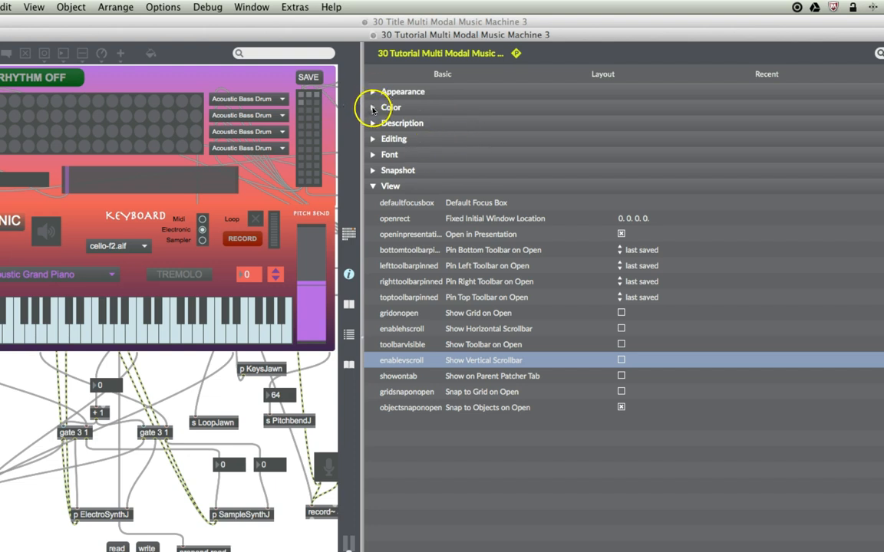
# Step: Set the patcher's Locked Background Color to ultramarine blue in the Color group
pyautogui.click(373, 108)
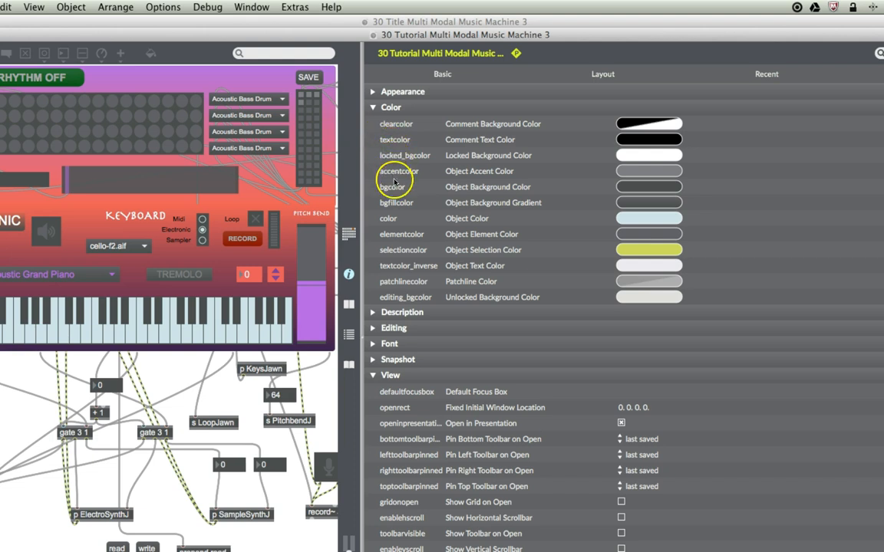
pyautogui.moveTo(565, 239)
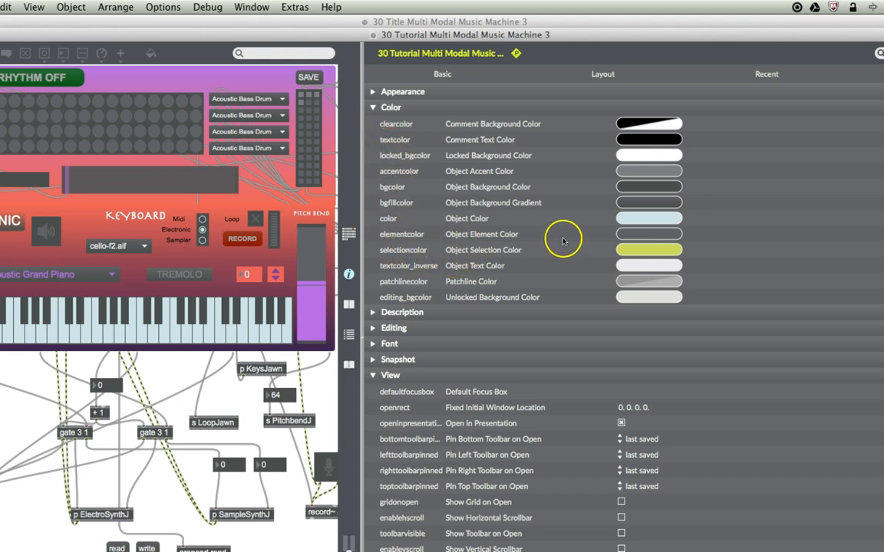
pyautogui.moveTo(411, 161)
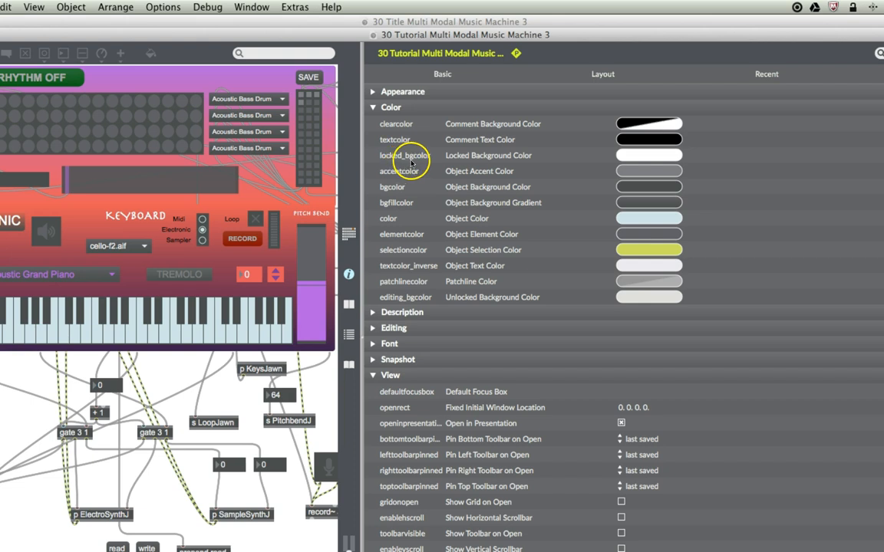
pyautogui.moveTo(521, 160)
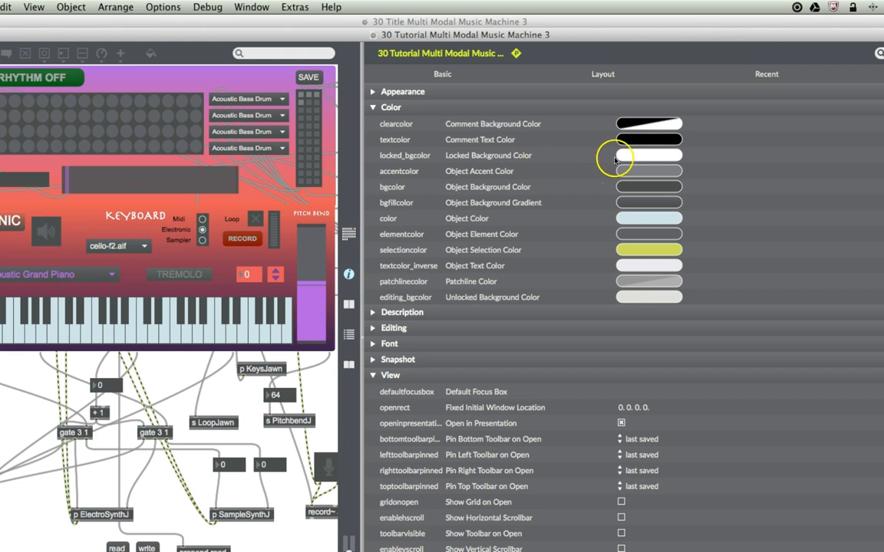
pyautogui.click(648, 154)
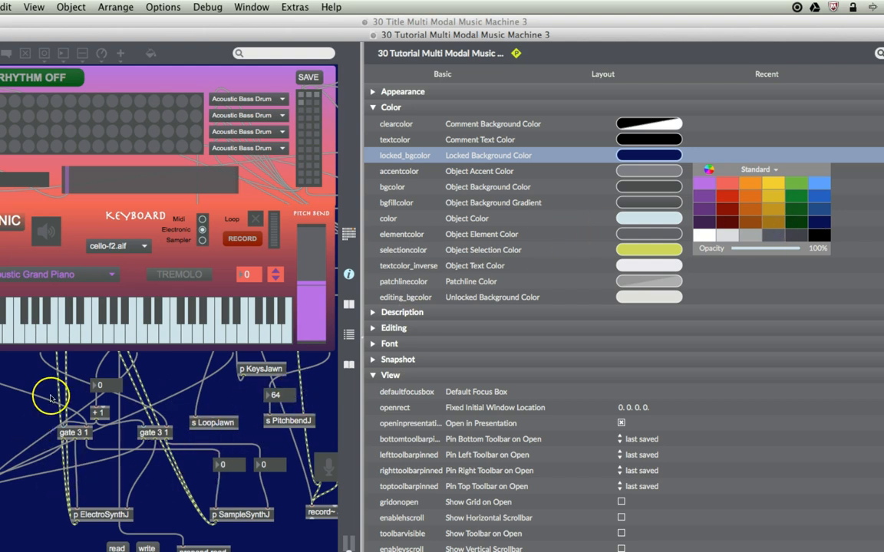
pyautogui.moveTo(301, 381)
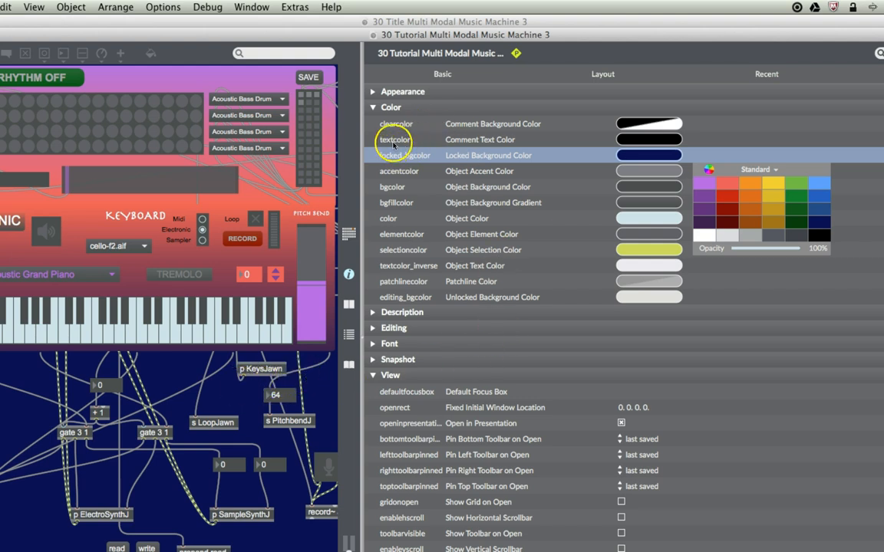
pyautogui.moveTo(436, 213)
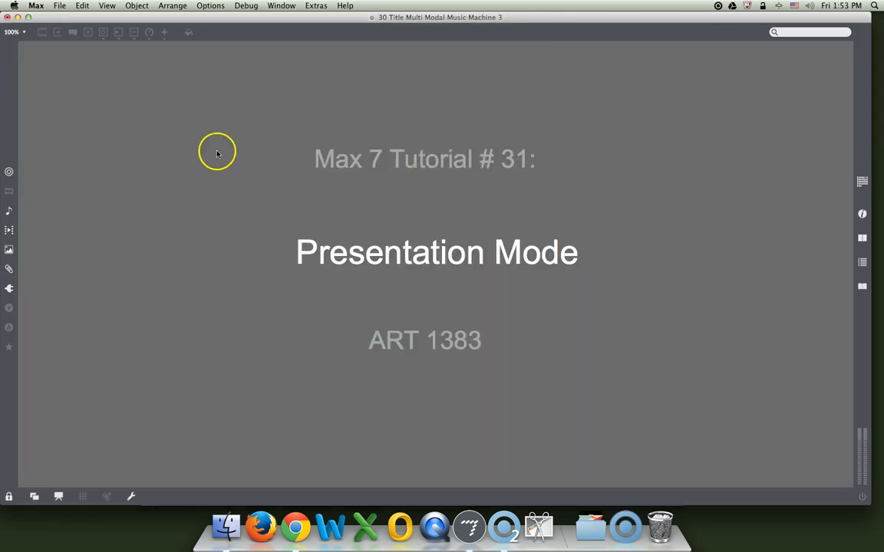
pyautogui.moveTo(59, 6)
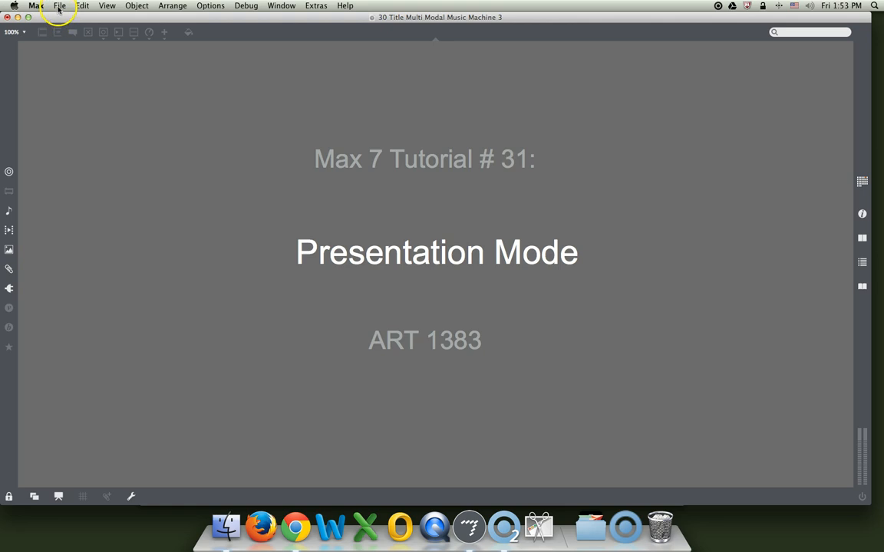
# Step: Reopen Multi Modal Music Machine 3 so it appears in presentation view, and try two of its controls
pyautogui.click(58, 6)
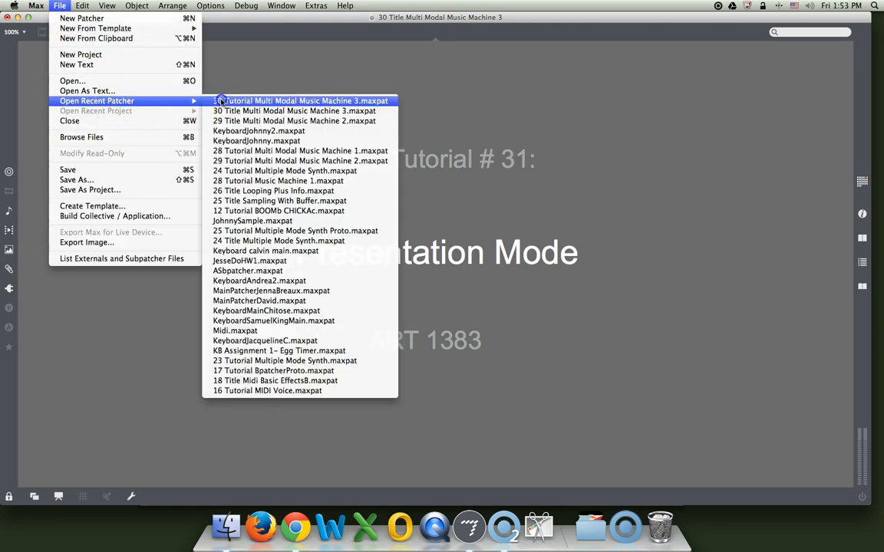
pyautogui.click(301, 102)
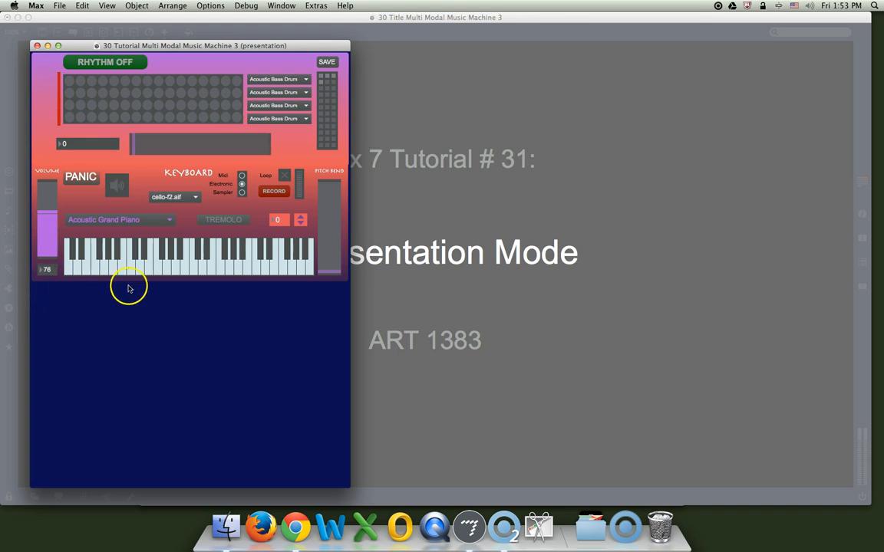
pyautogui.moveTo(215, 287)
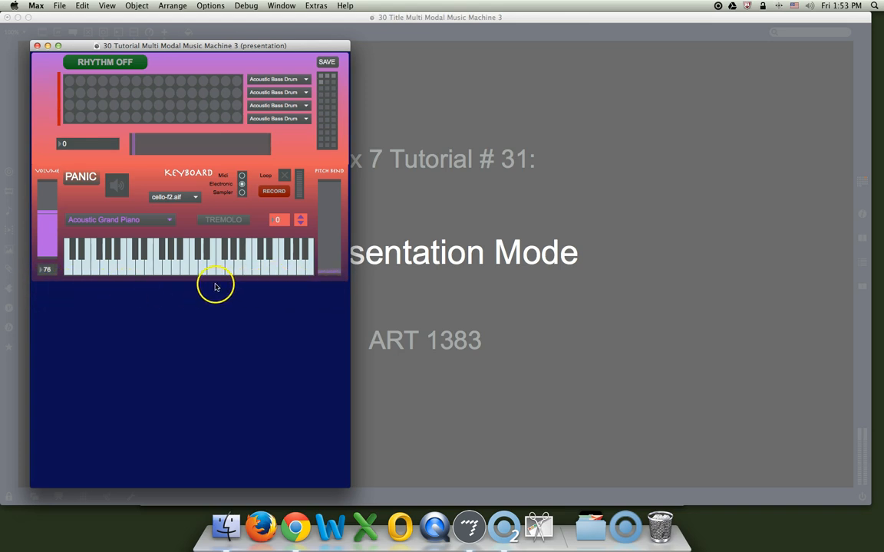
pyautogui.moveTo(107, 256)
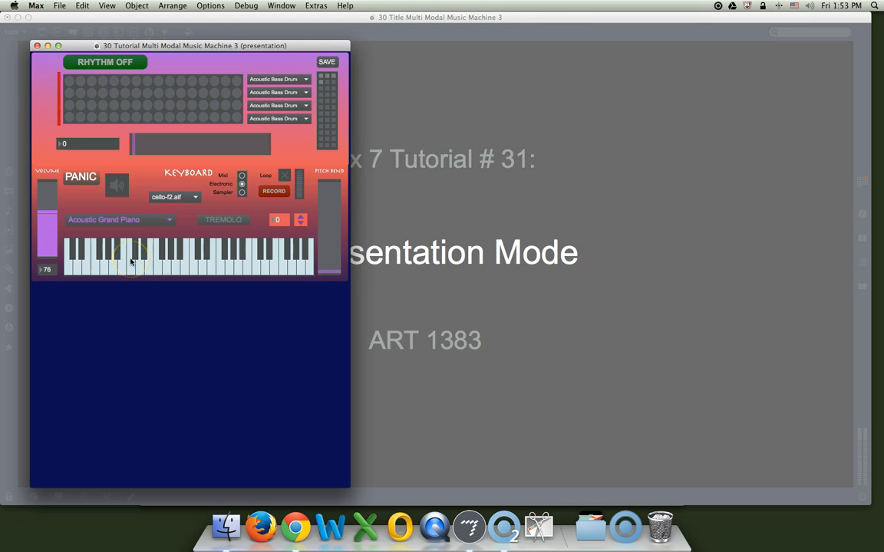
pyautogui.click(153, 261)
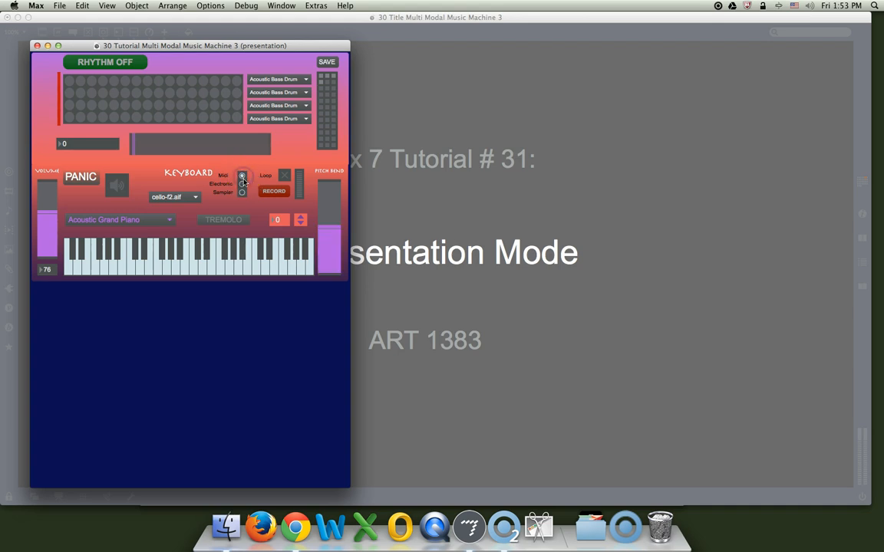
pyautogui.click(175, 257)
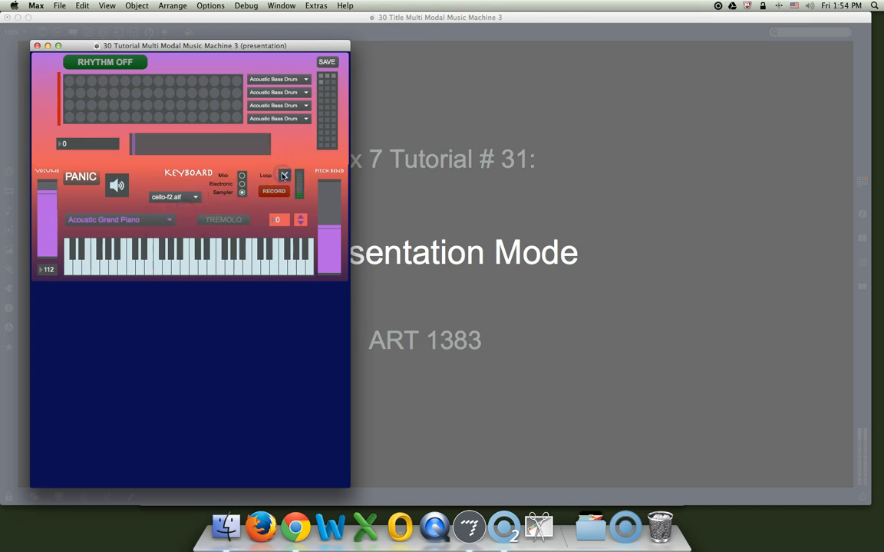
# Step: Turn RHYTHM ON to start the drum pattern and raise the tempo to 153
pyautogui.click(285, 175)
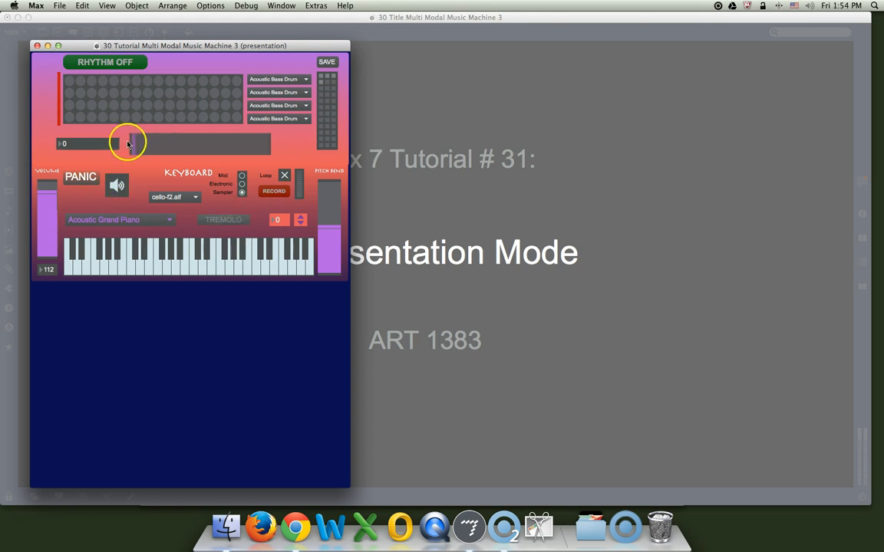
pyautogui.click(105, 61)
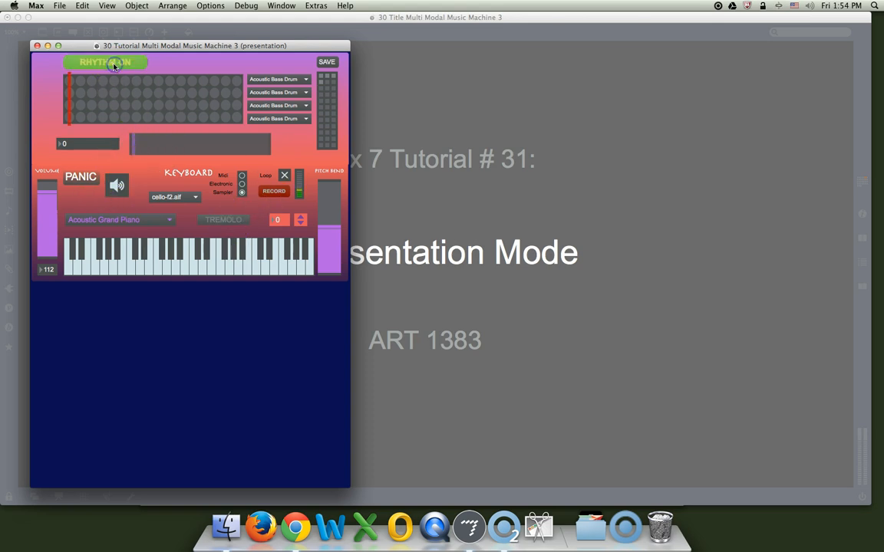
pyautogui.click(104, 61)
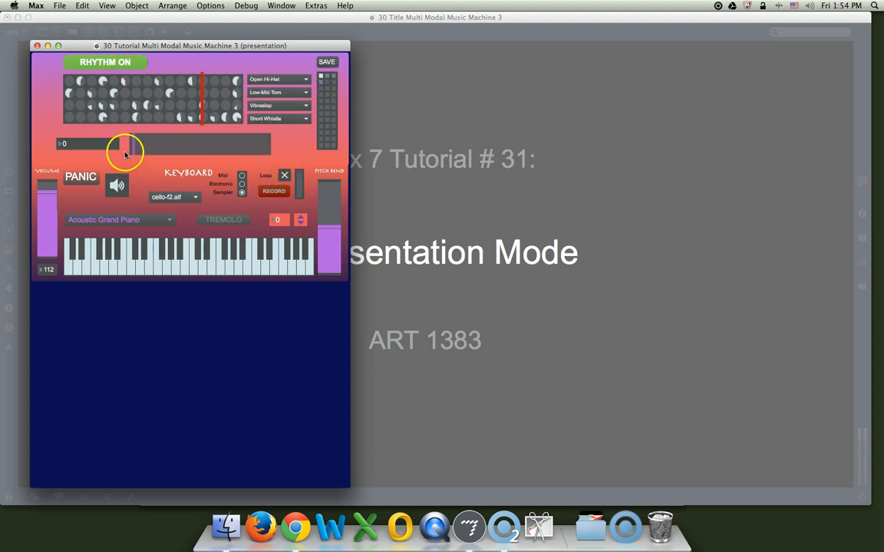
pyautogui.moveTo(125, 150); pyautogui.dragTo(184, 148)
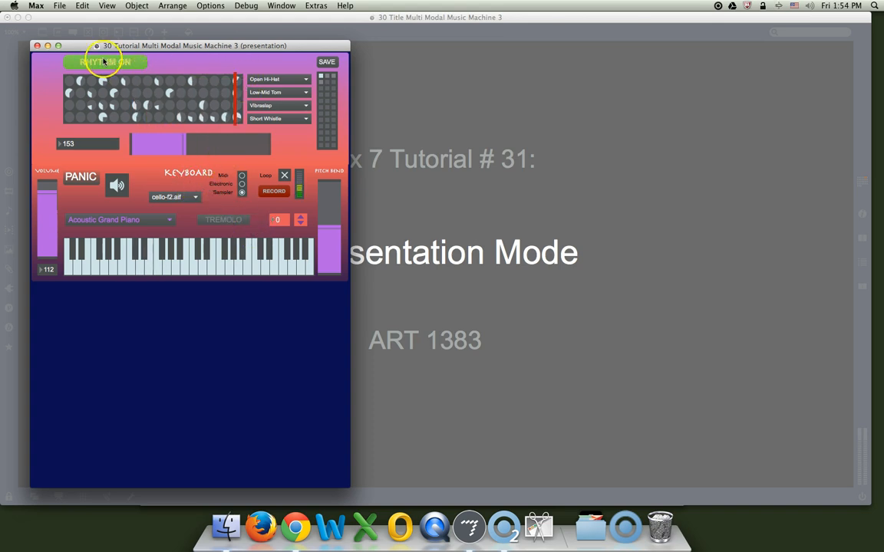
# Step: Turn the rhythm sequencer off, keeping the drum pattern and tempo 153
pyautogui.click(105, 61)
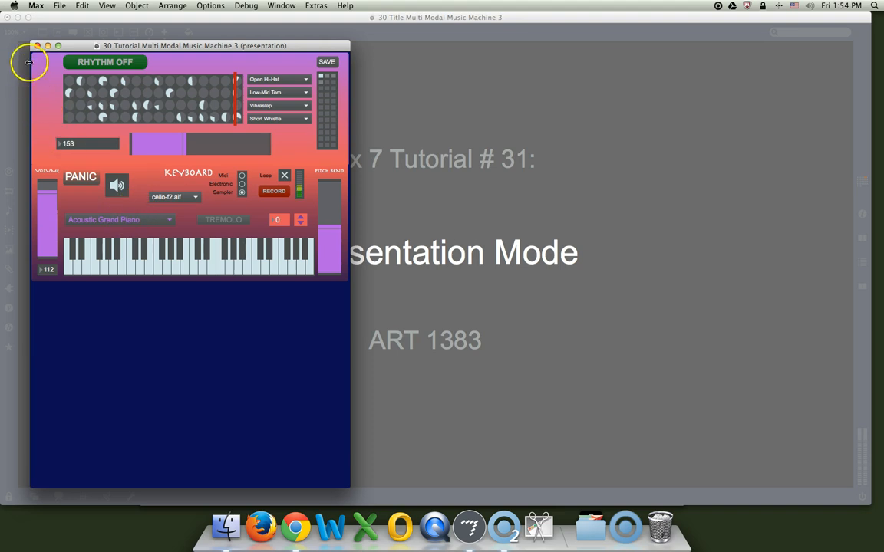
pyautogui.moveTo(6, 482)
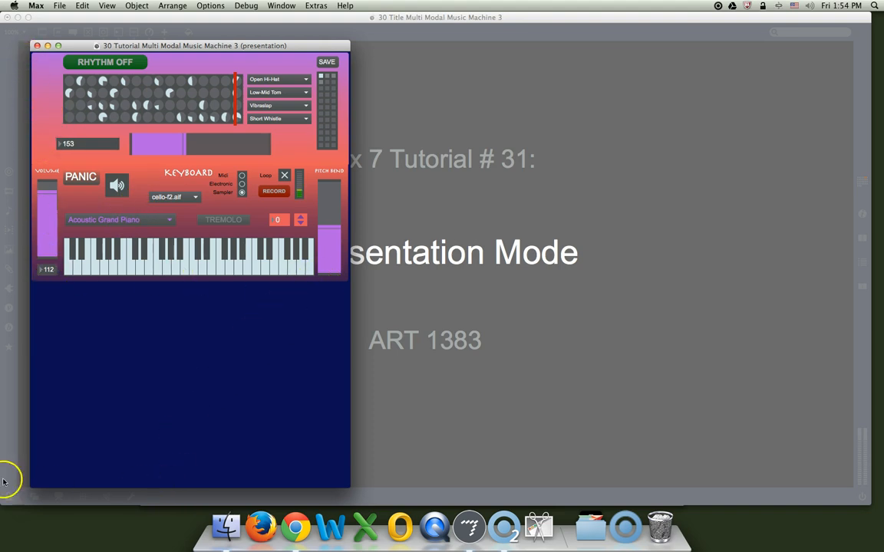
pyautogui.moveTo(292, 413)
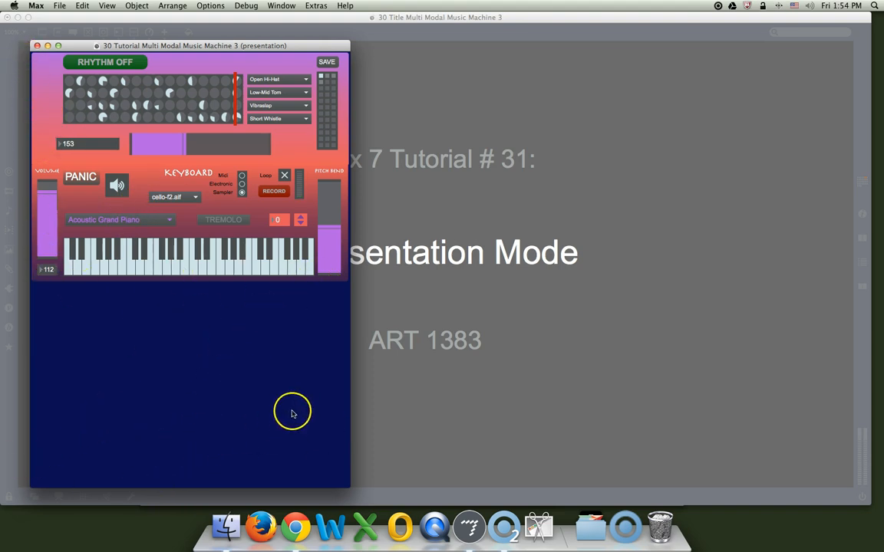
pyautogui.moveTo(346, 485)
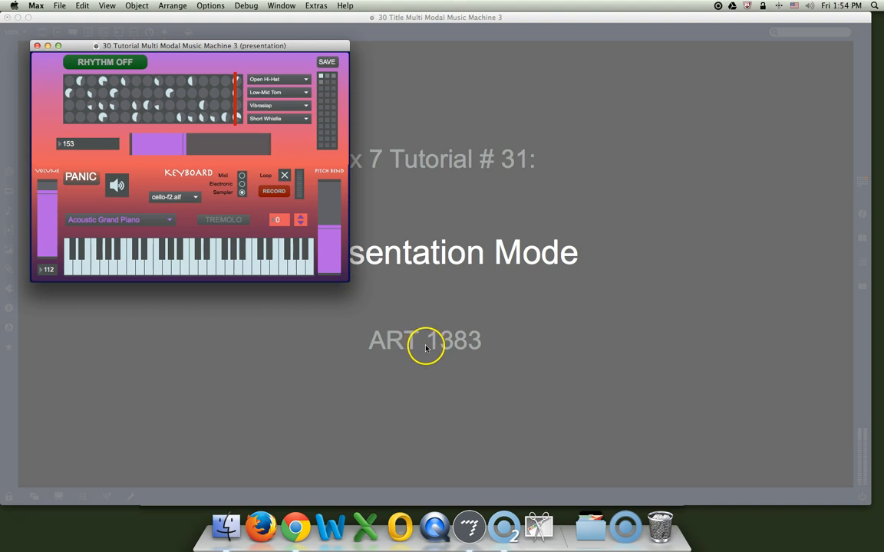
pyautogui.moveTo(154, 46)
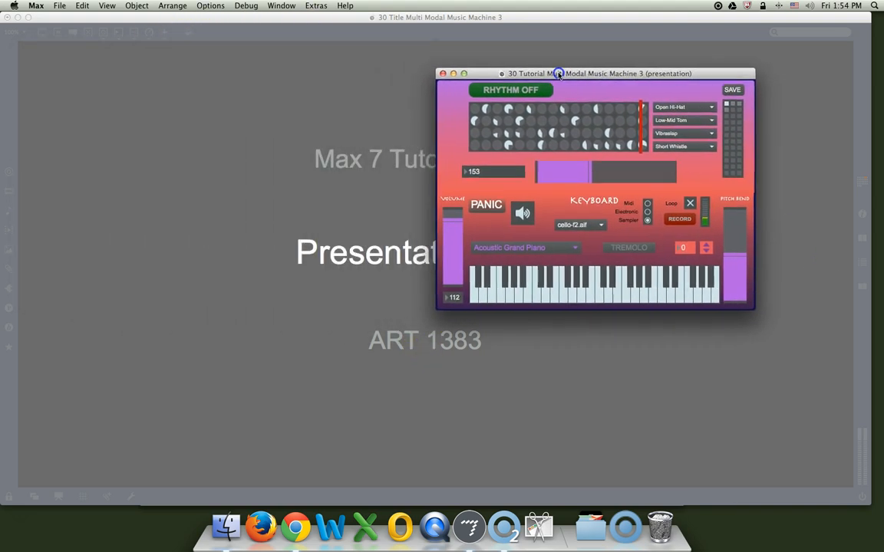
# Step: Move the patcher window to the upper right and define that as its fixed initial window location
pyautogui.moveTo(558, 73); pyautogui.dragTo(617, 46)
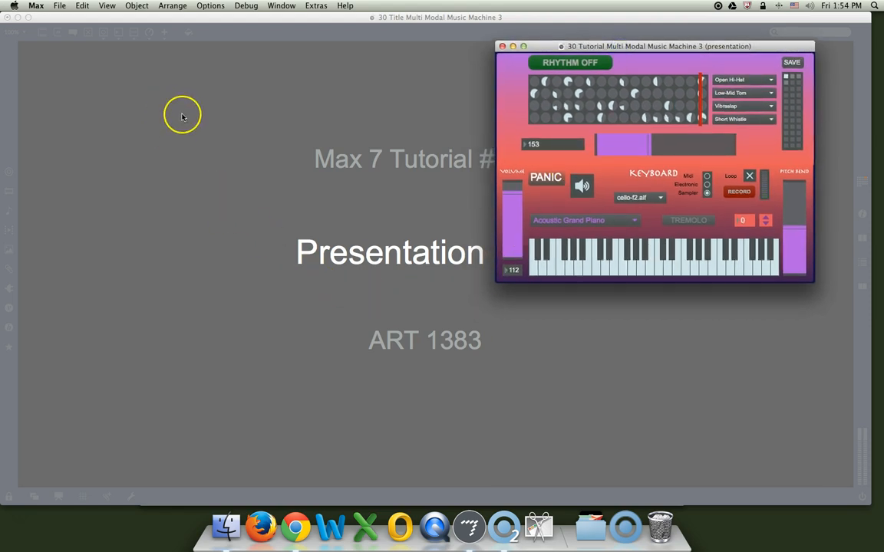
pyautogui.click(107, 6)
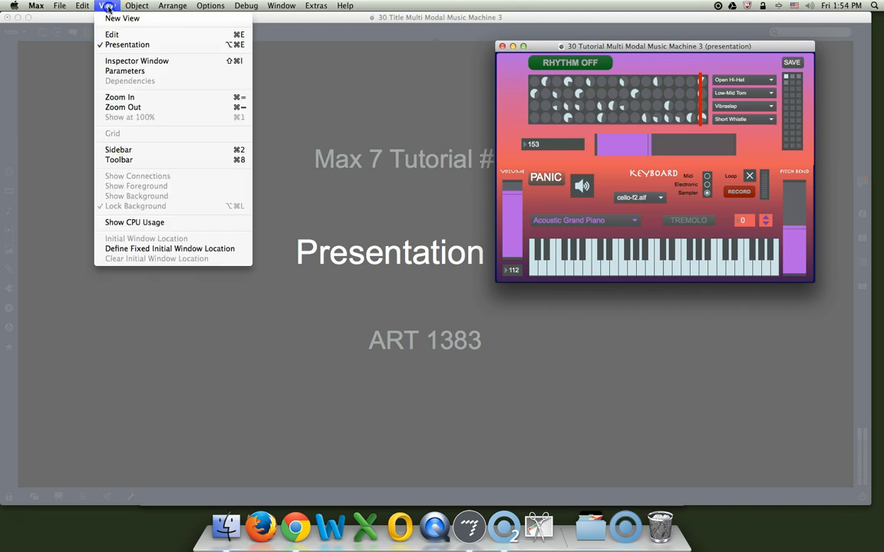
pyautogui.moveTo(168, 248)
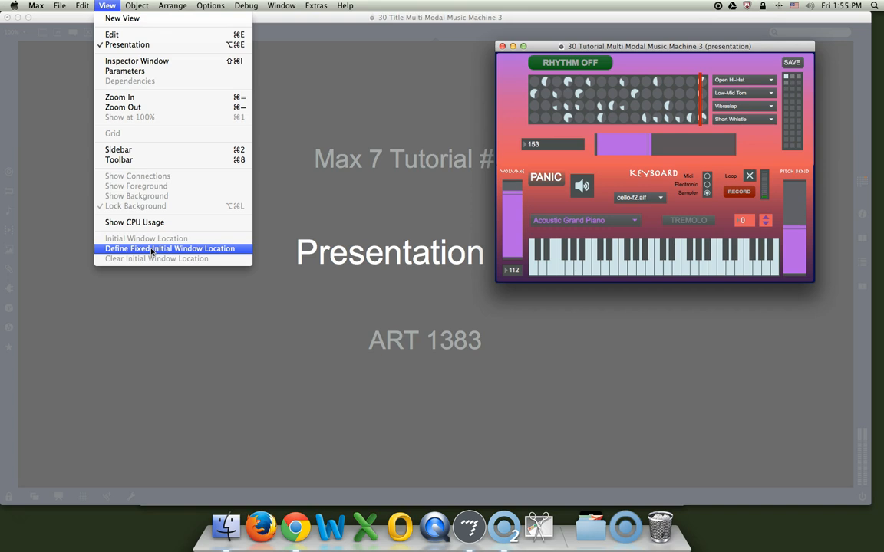
pyautogui.click(169, 248)
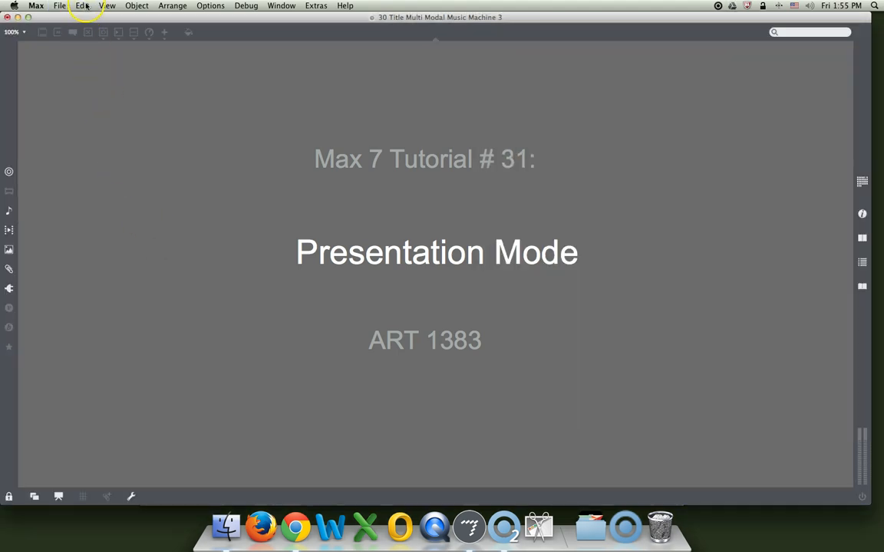
# Step: Reopen the Multi Modal Music Machine 3 patcher from the File menu at its fixed upper-right spot
pyautogui.click(58, 6)
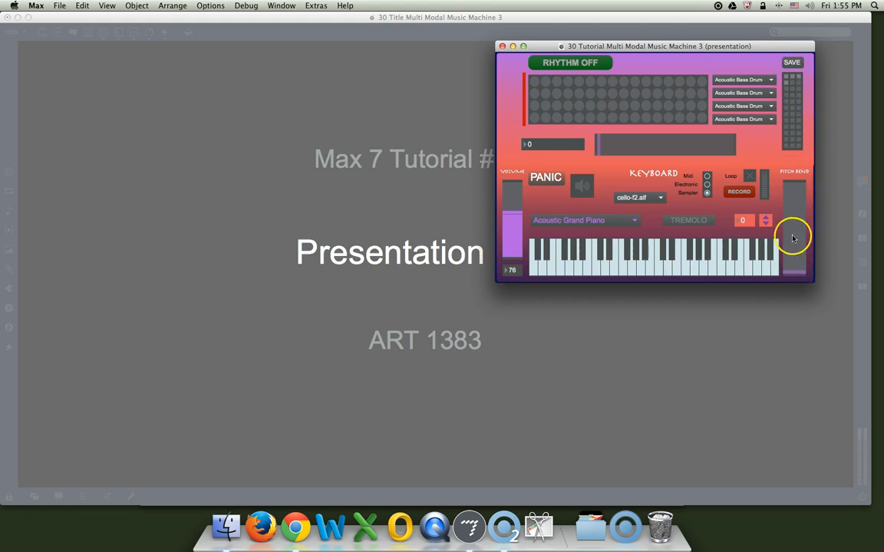
pyautogui.moveTo(795, 231)
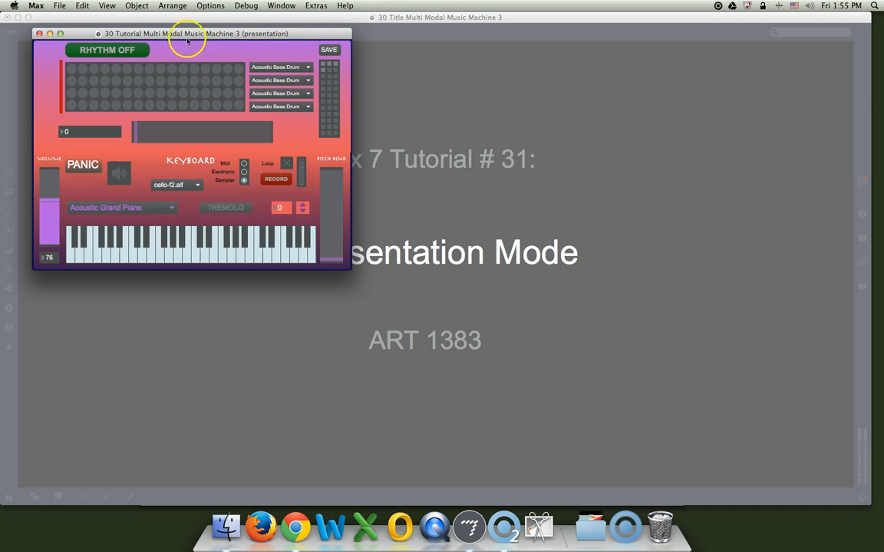
# Step: Drag the patcher window around, then snap it back via View > Initial Window Location
pyautogui.moveTo(192, 34); pyautogui.dragTo(683, 39)
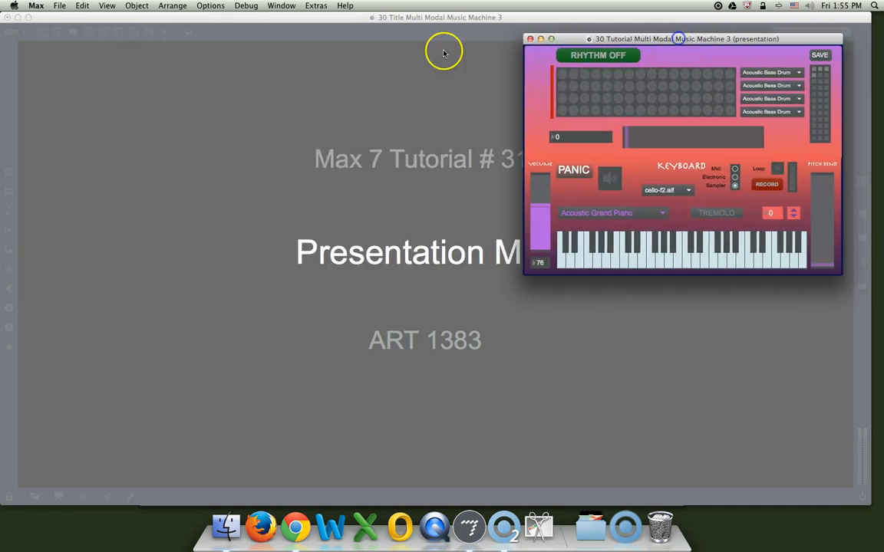
pyautogui.moveTo(678, 38); pyautogui.dragTo(245, 233)
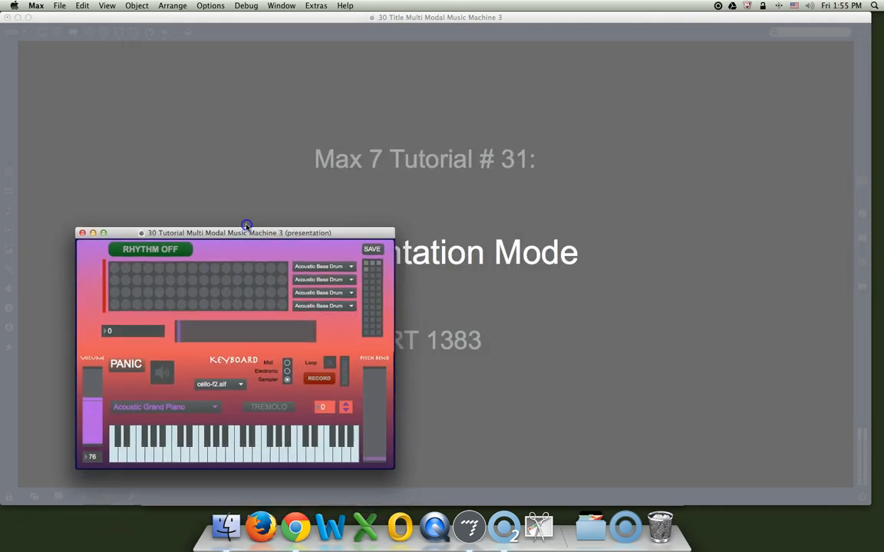
pyautogui.click(108, 6)
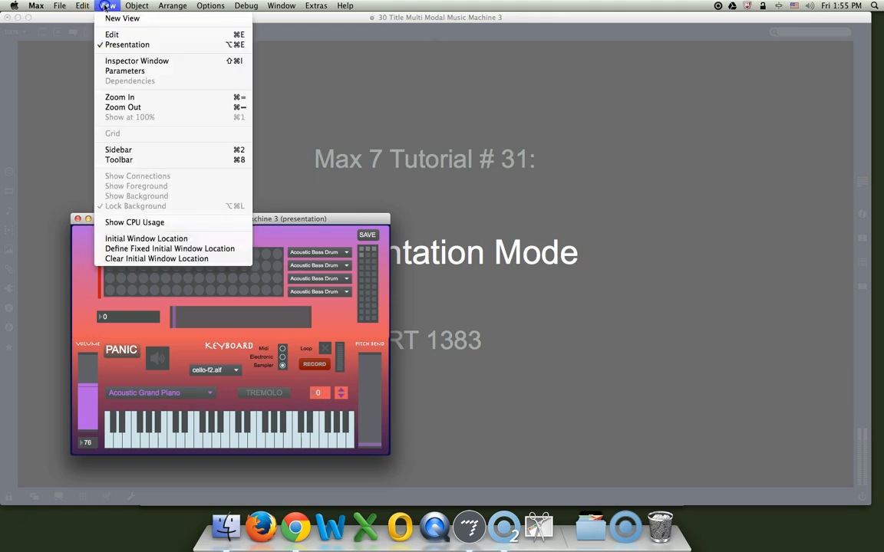
pyautogui.moveTo(169, 249)
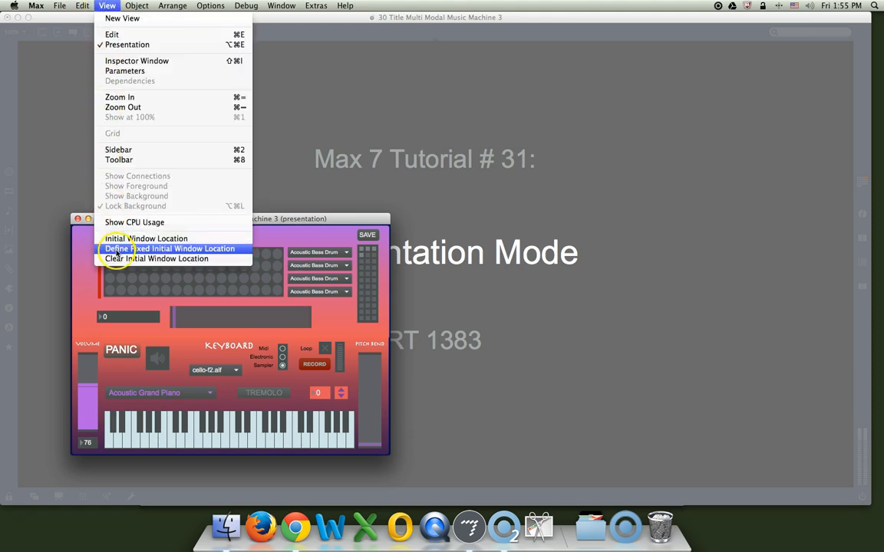
pyautogui.click(168, 248)
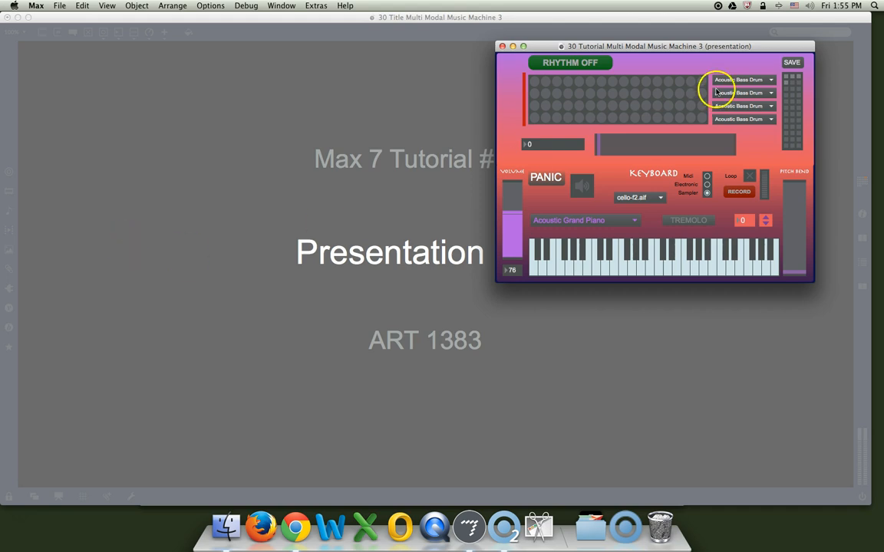
# Step: Move the window to the upper left and define that as the new fixed initial window location
pyautogui.moveTo(653, 46); pyautogui.dragTo(583, 46)
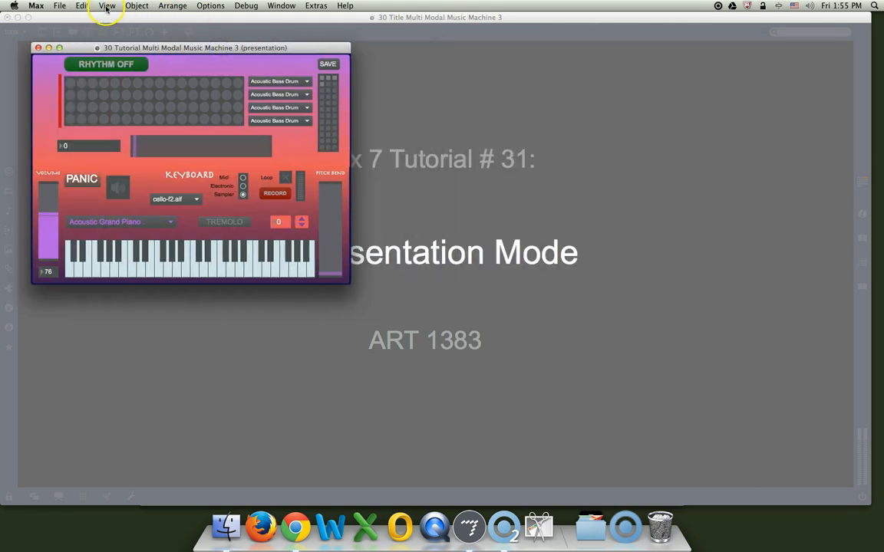
pyautogui.click(107, 7)
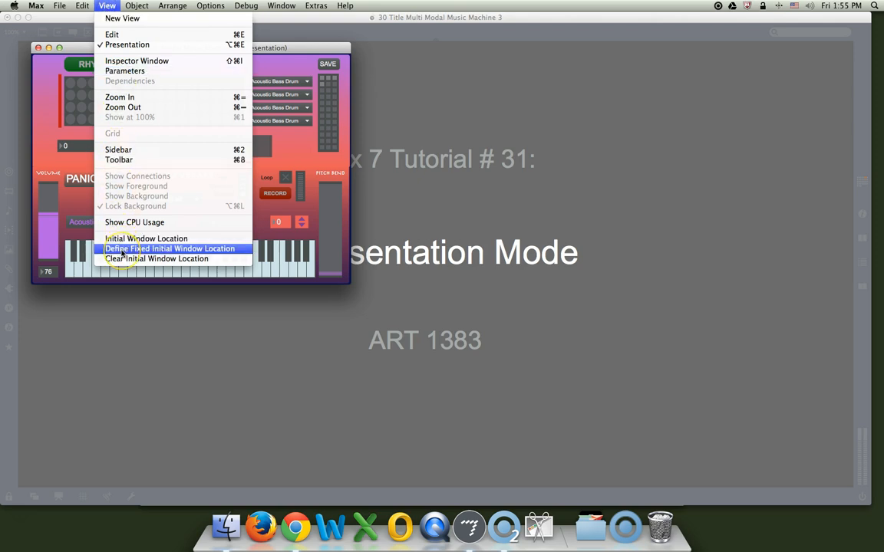
pyautogui.moveTo(119, 251)
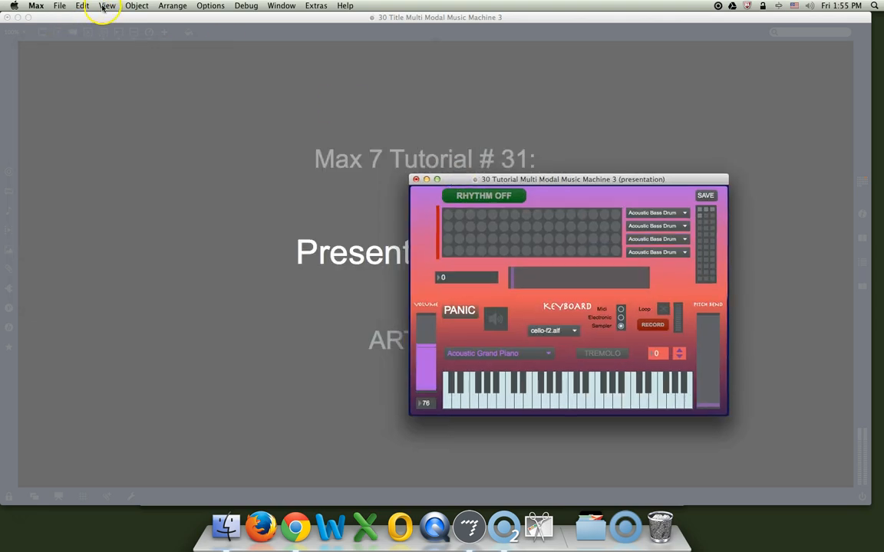
pyautogui.click(108, 6)
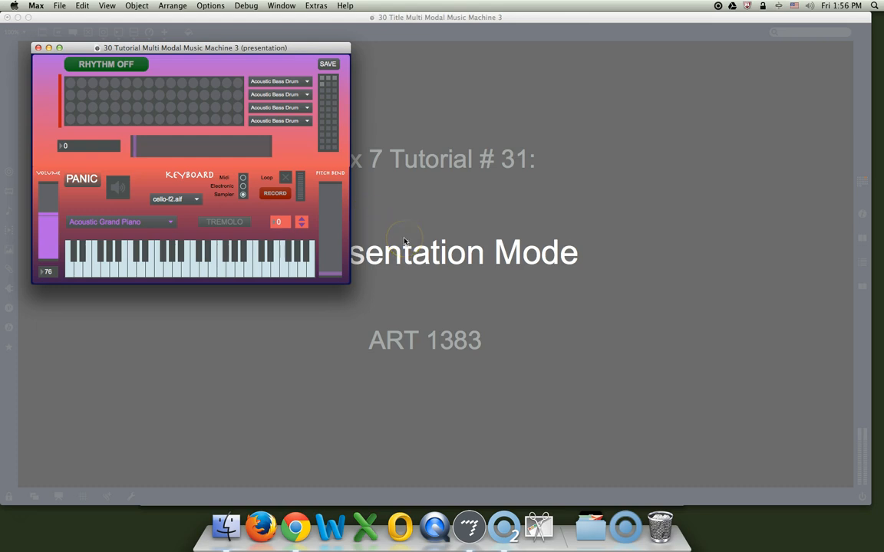
pyautogui.moveTo(392, 236)
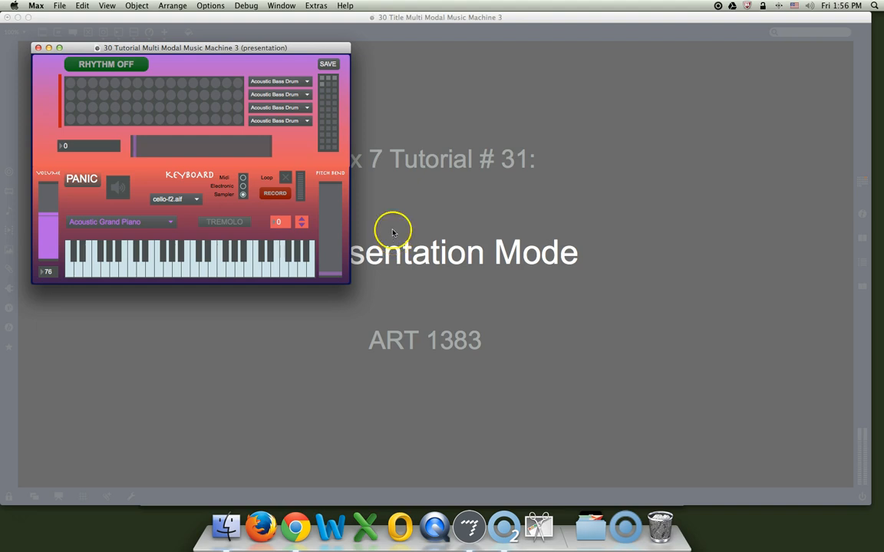
pyautogui.moveTo(386, 234)
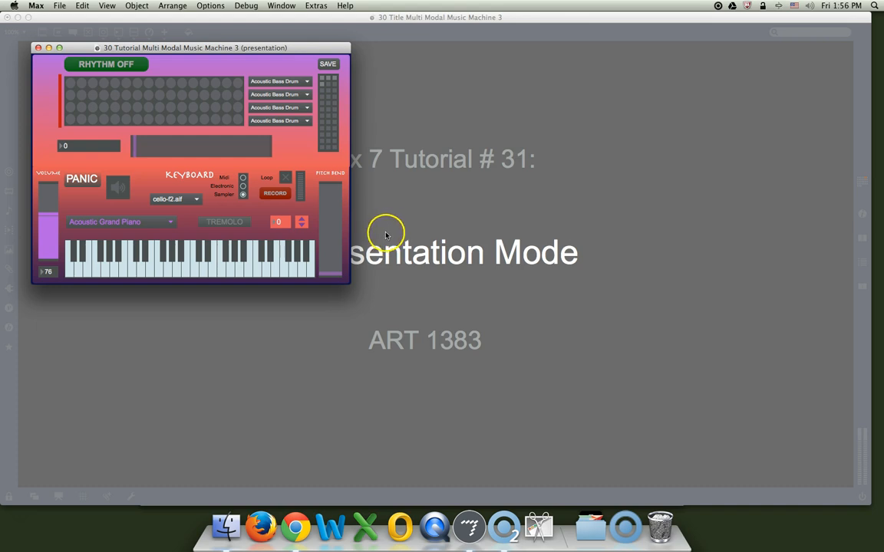
pyautogui.moveTo(376, 224)
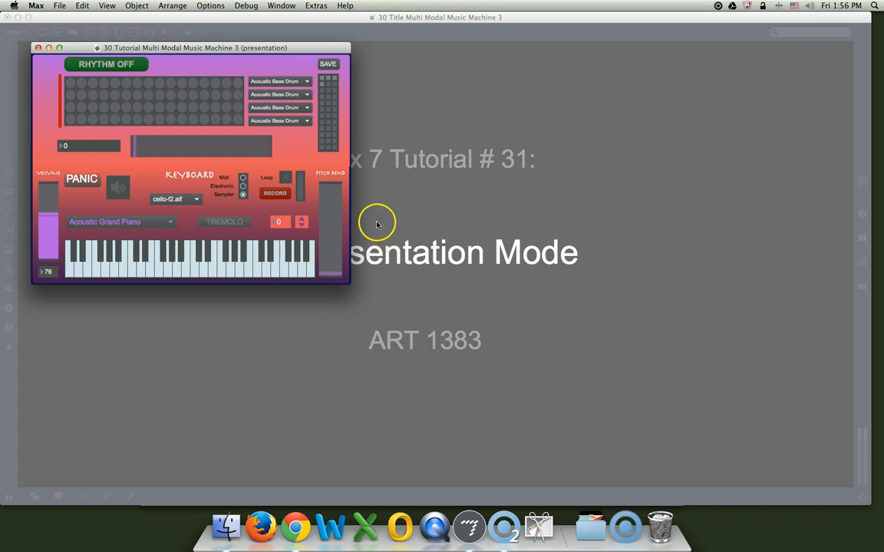
pyautogui.moveTo(376, 207)
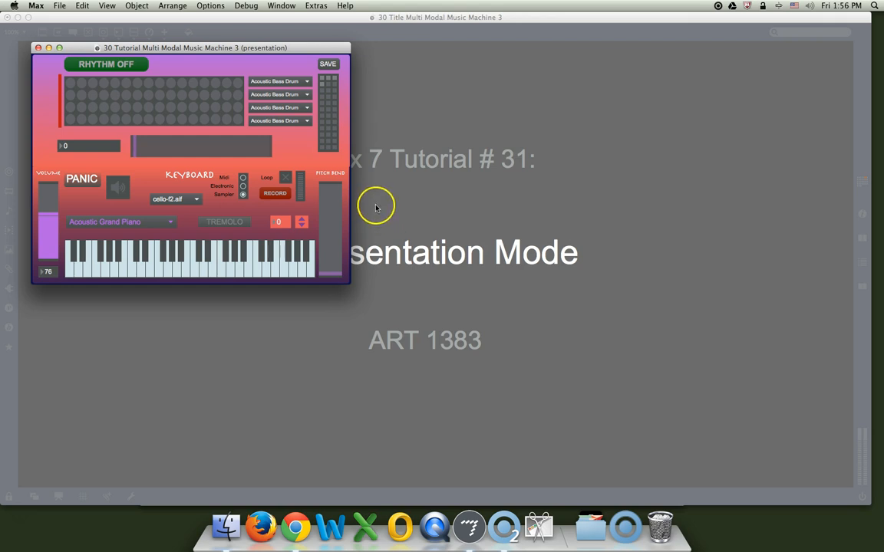